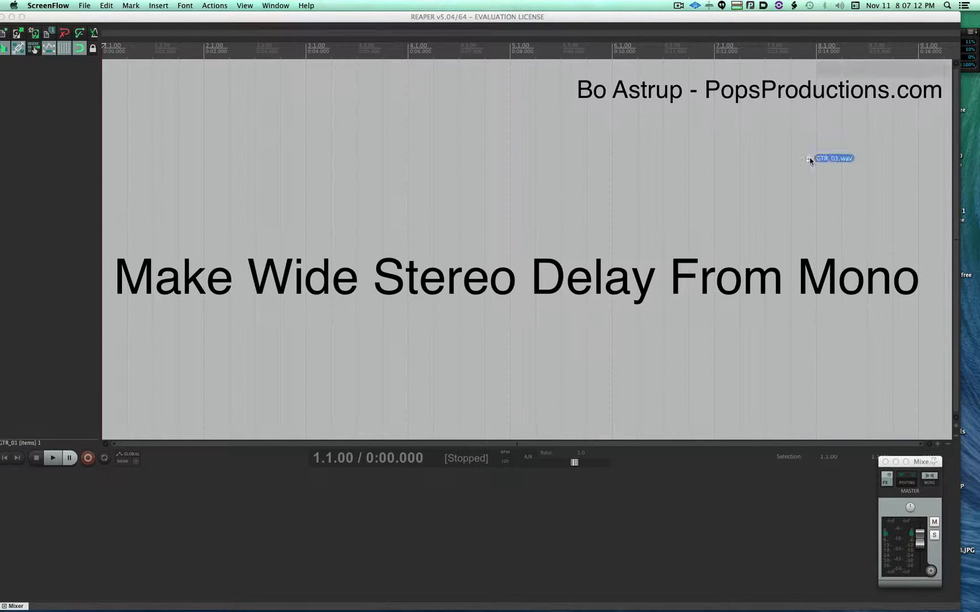
Step: Import GTR_01.wav and VOX_01.wav onto separate tracks and play them back
left_click_drag(831, 158, 131, 96)
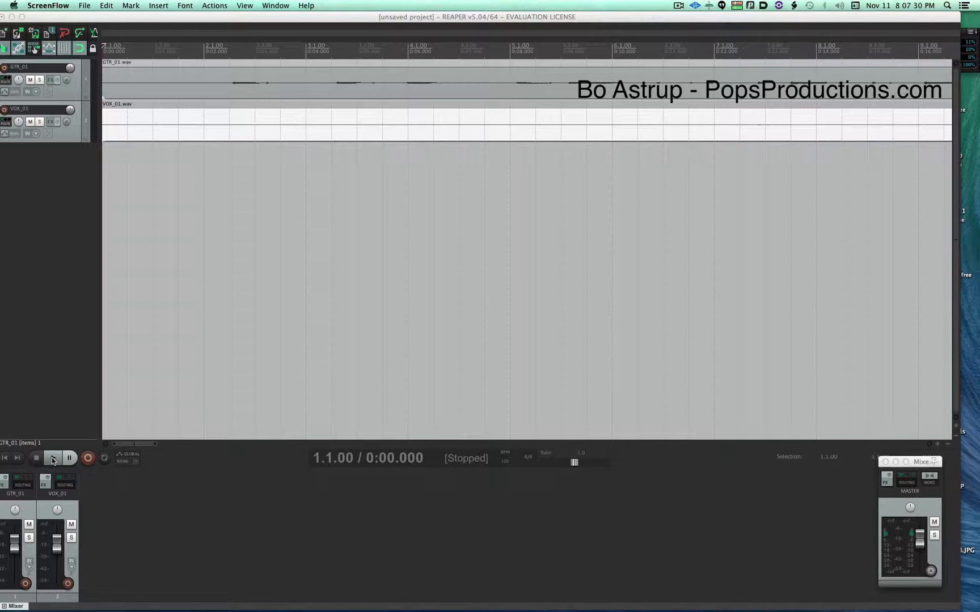
left_click(52, 458)
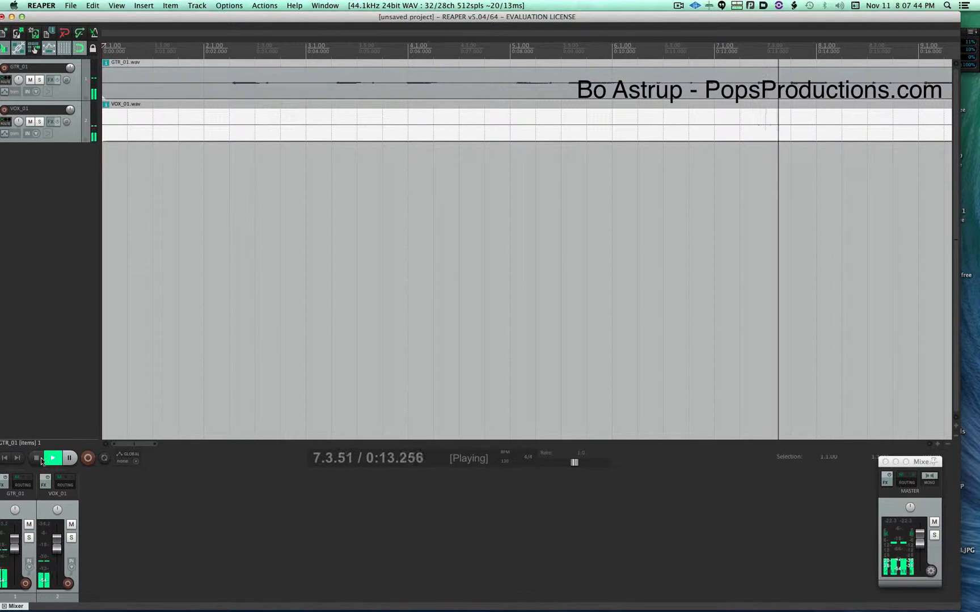
left_click(53, 458)
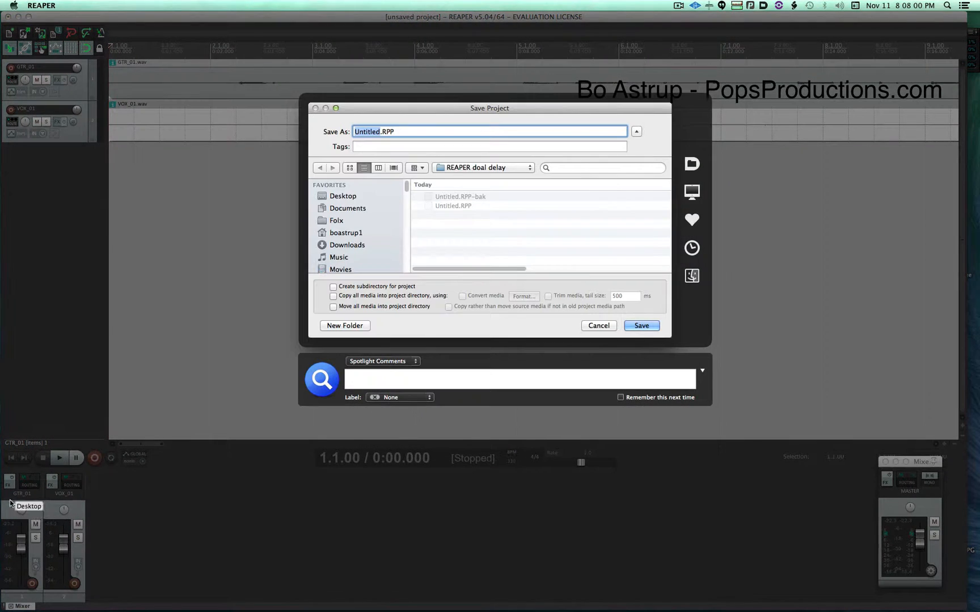
left_click(596, 325)
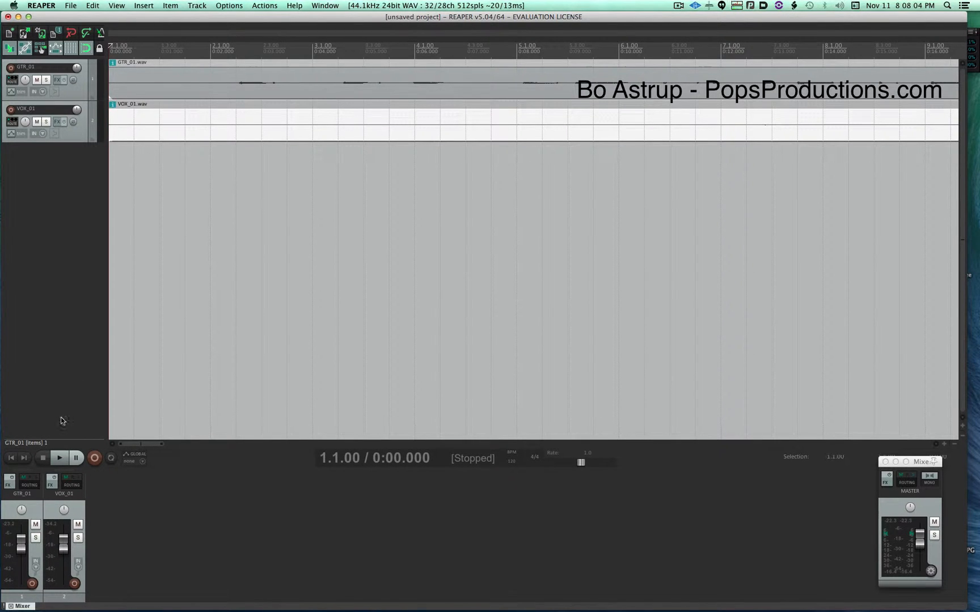
scroll("right", 3)
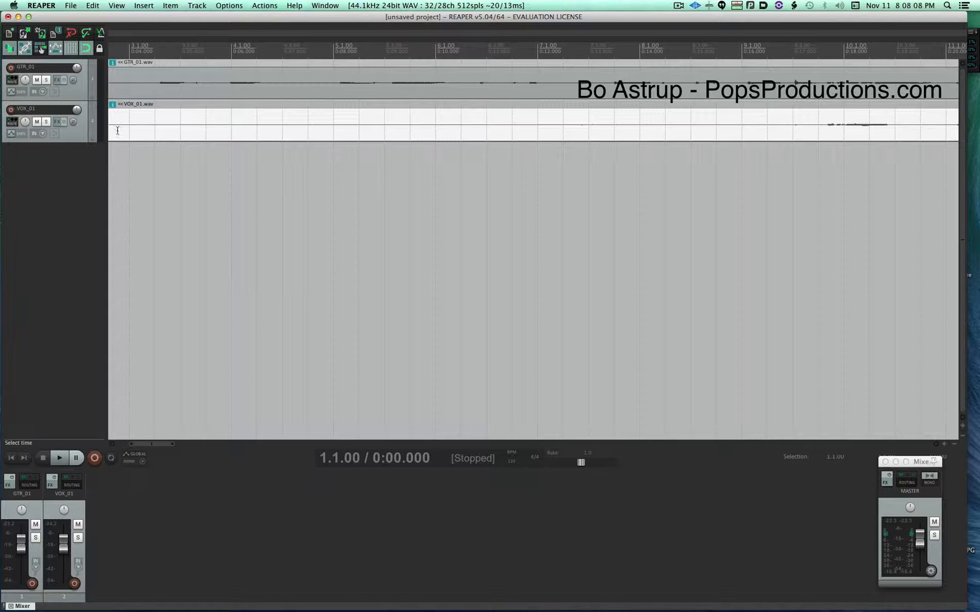
Step: Insert two empty tracks and add sends from GTR_01 to tracks 2 and 3
left_click(196, 5)
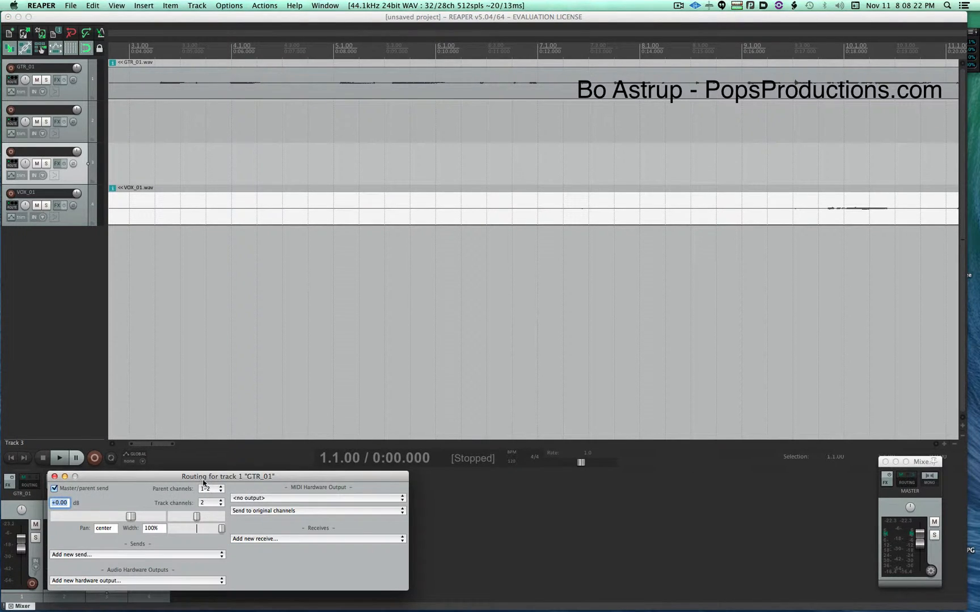
left_click(135, 555)
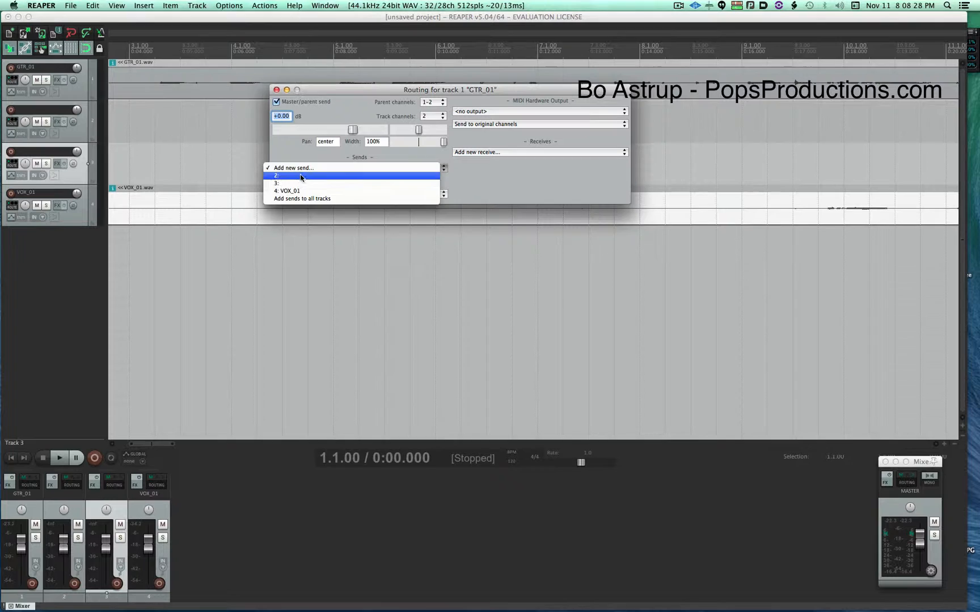
left_click(300, 176)
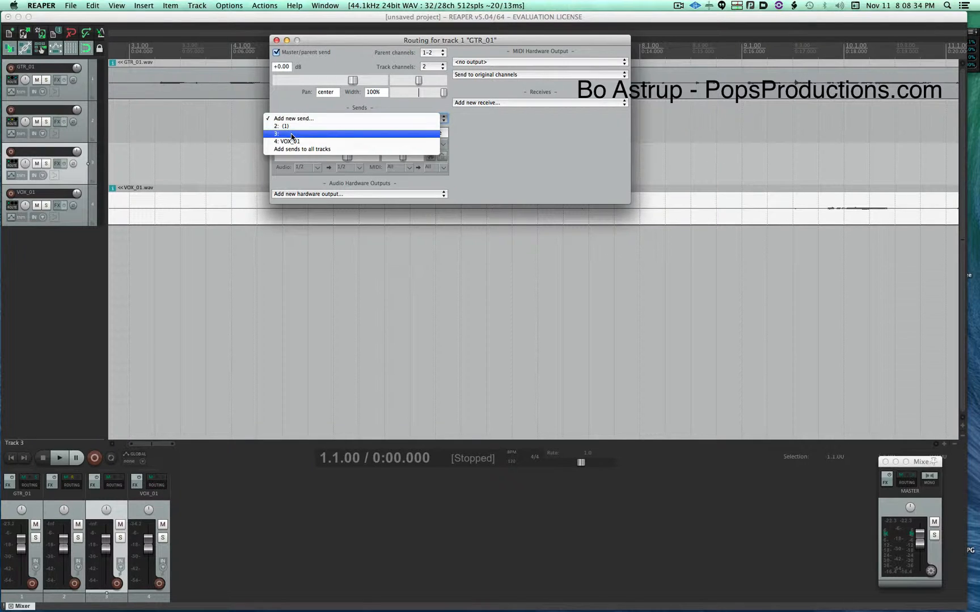
left_click(281, 134)
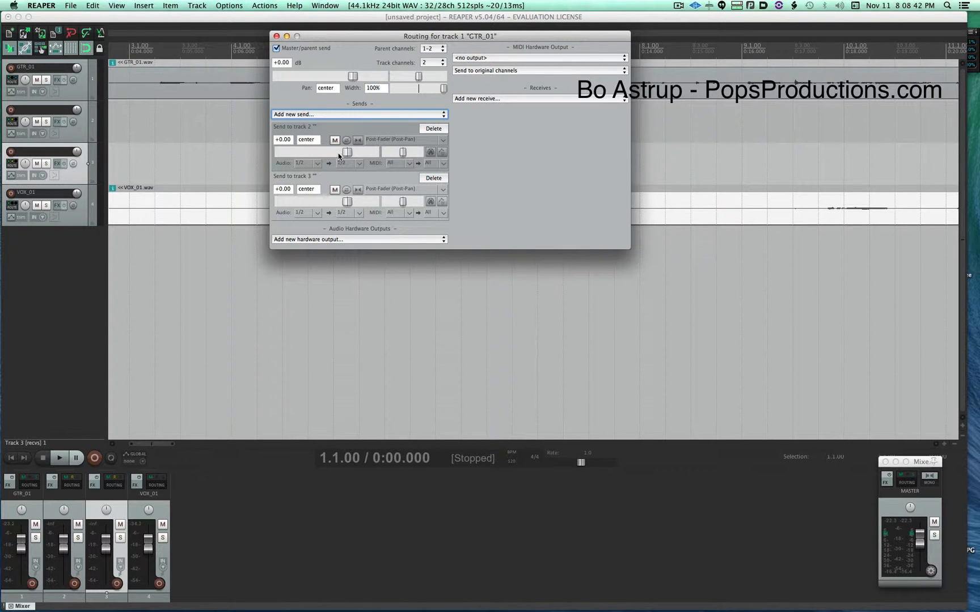
left_click_drag(351, 152, 337, 152)
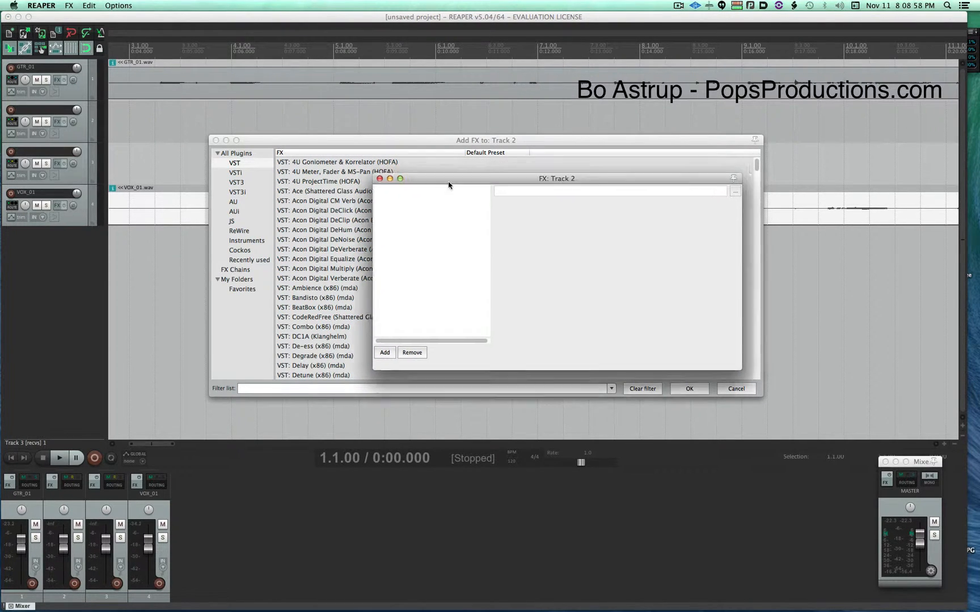
Step: Add VST: ReaDelay (Cockos) from the Cockos folder to track 2
left_click(239, 250)
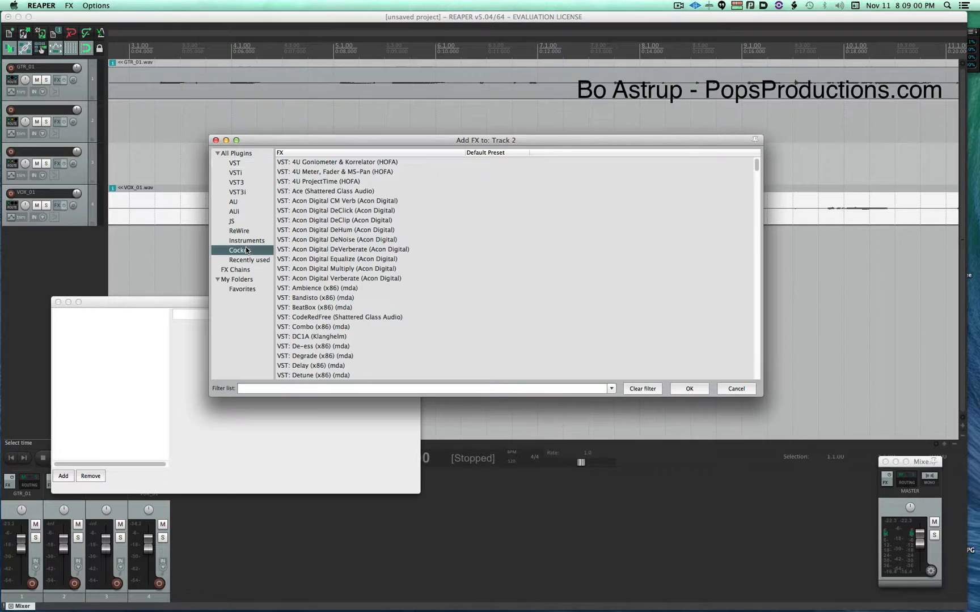
left_click(239, 250)
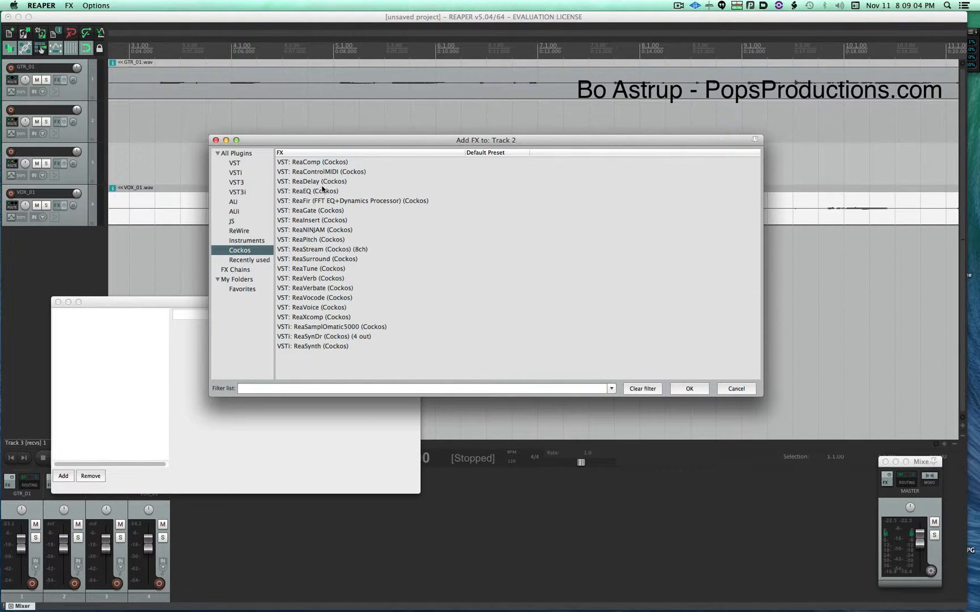
left_click(310, 182)
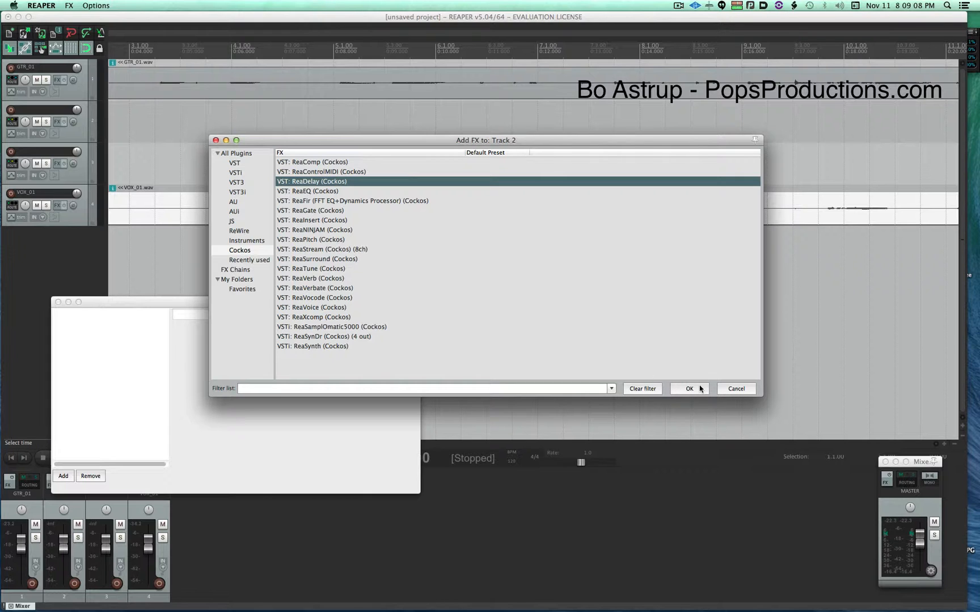
left_click(689, 388)
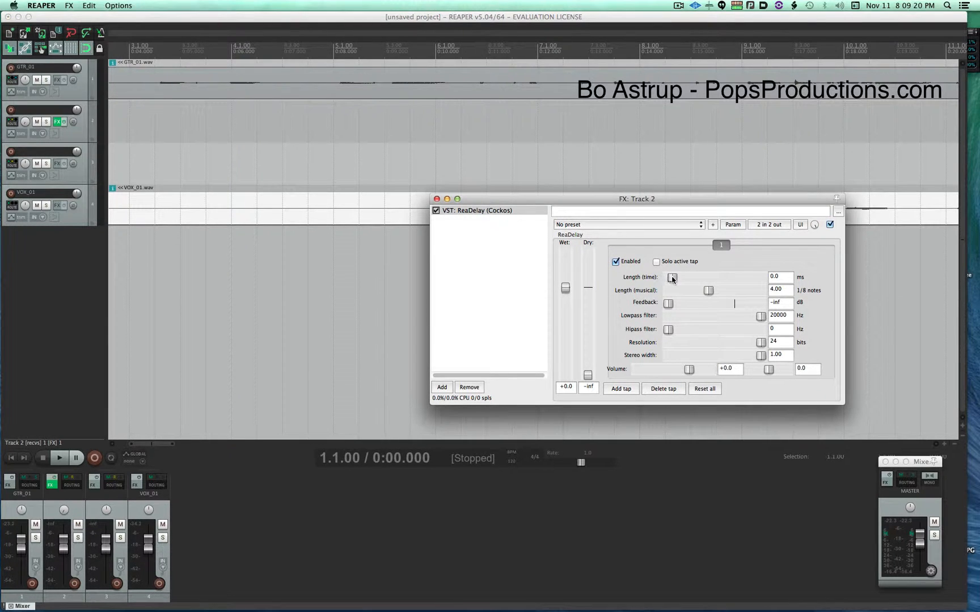
Step: Raise track 2's ReaDelay feedback and musical length, then start playback
left_click_drag(667, 304, 701, 304)
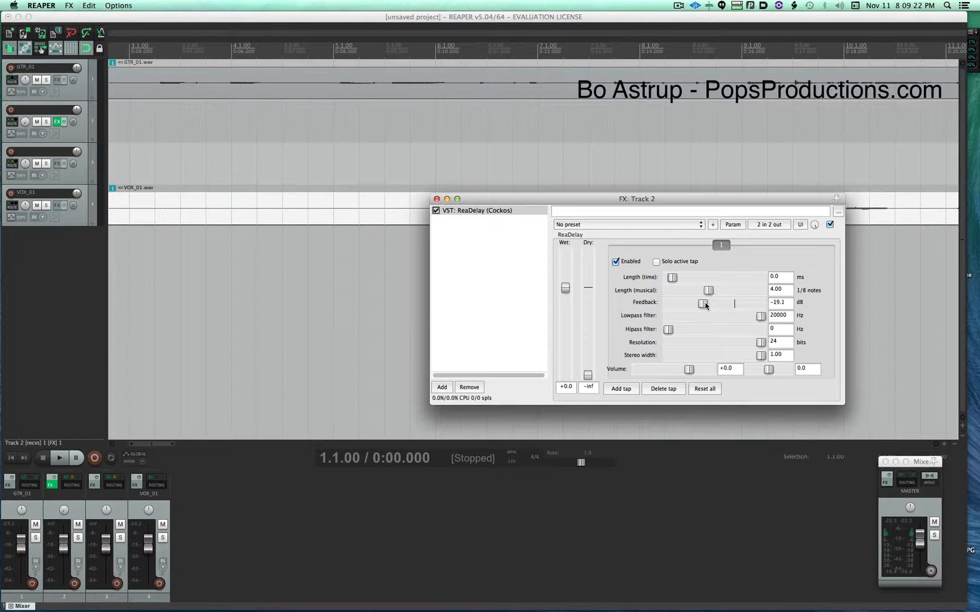
left_click_drag(699, 291, 709, 290)
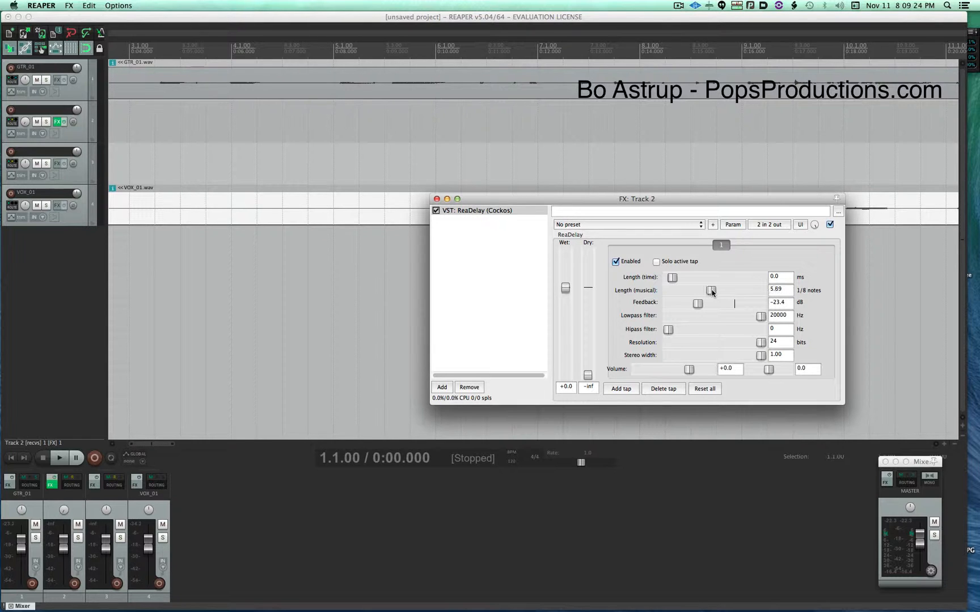
left_click_drag(711, 290, 708, 289)
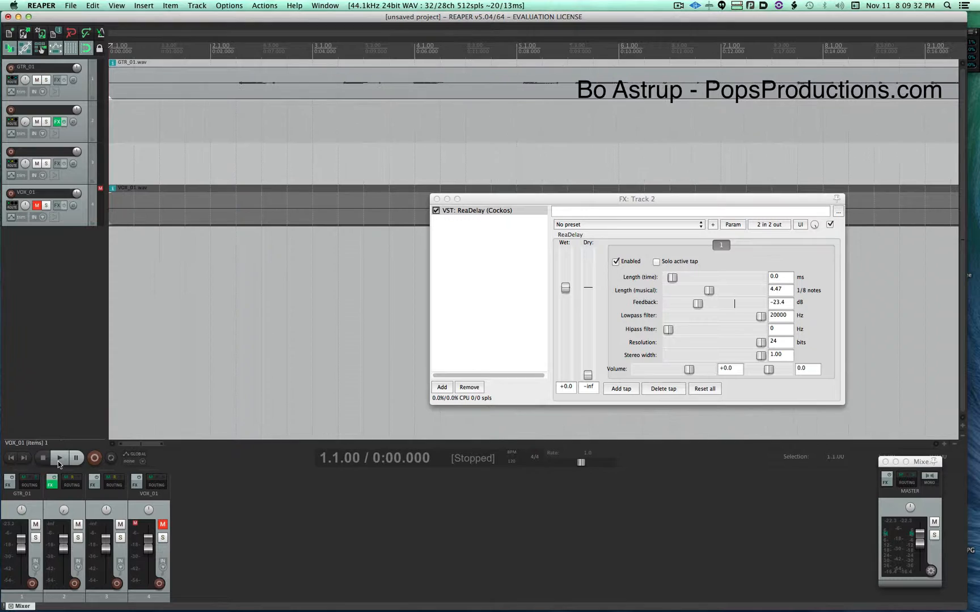
left_click(59, 458)
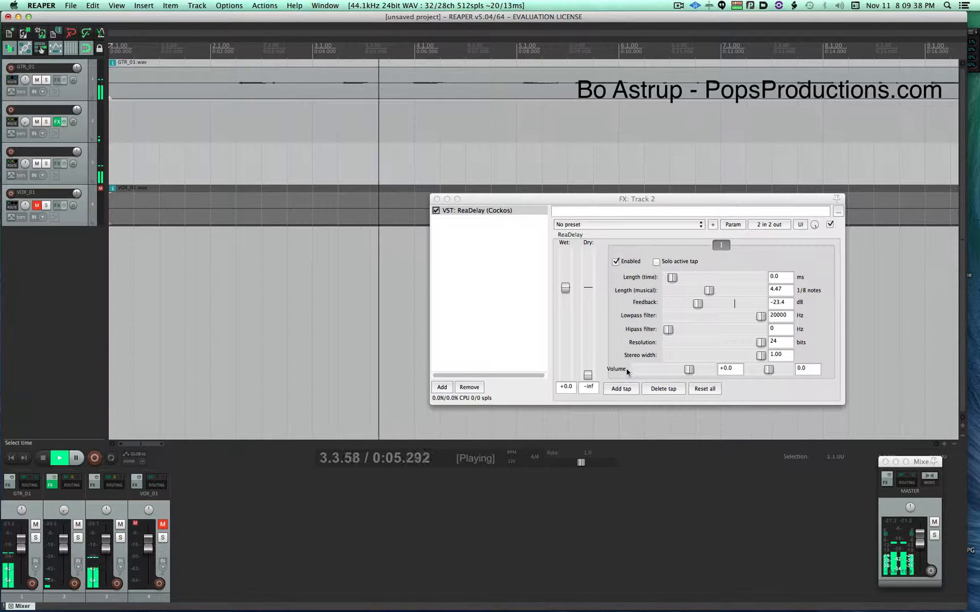
Step: While playing, tune the delay to about 0.48 notes, -19 dB feedback and 0.1 ms
left_click_drag(708, 289, 701, 290)
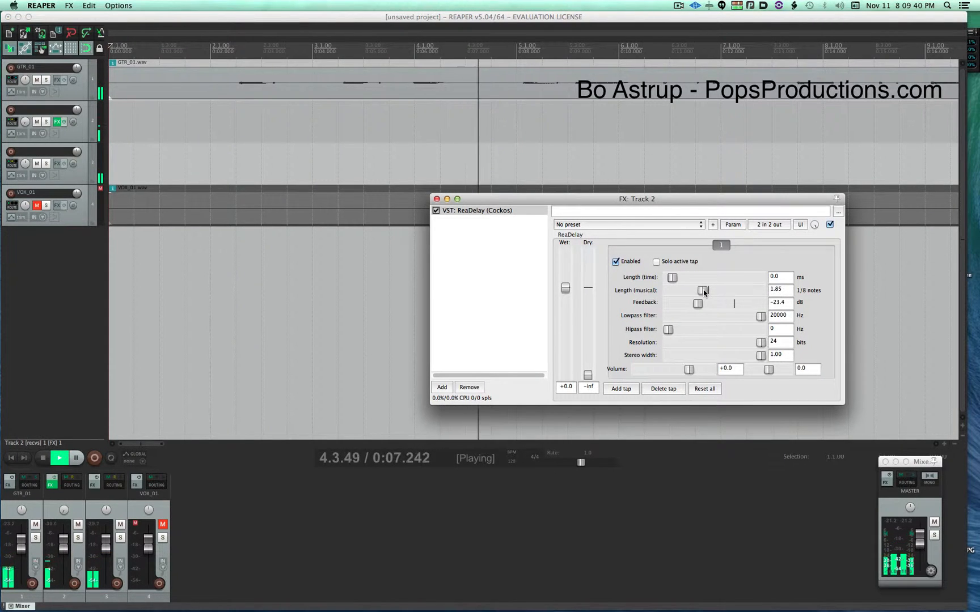
left_click_drag(703, 290, 691, 290)
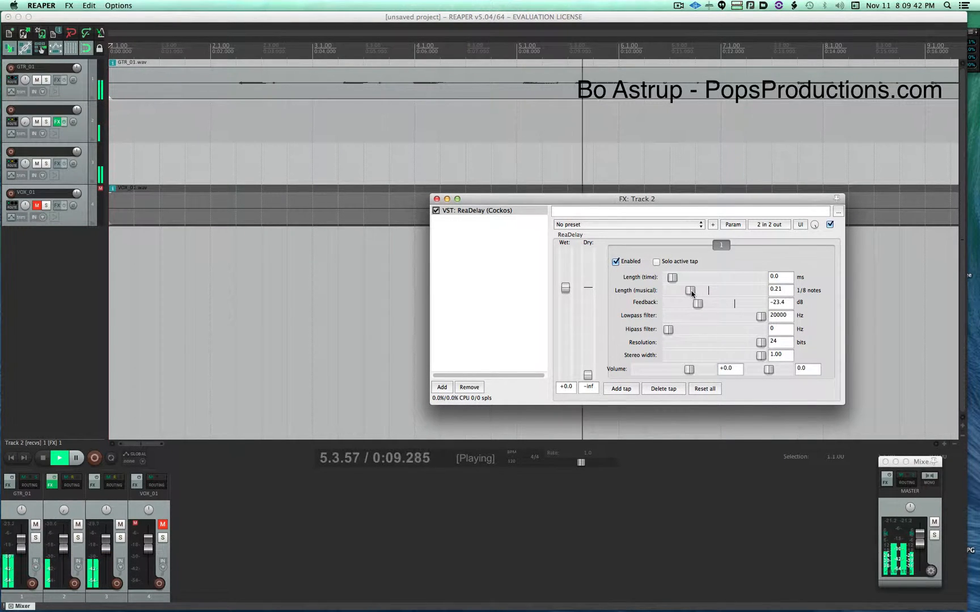
left_click_drag(692, 290, 709, 290)
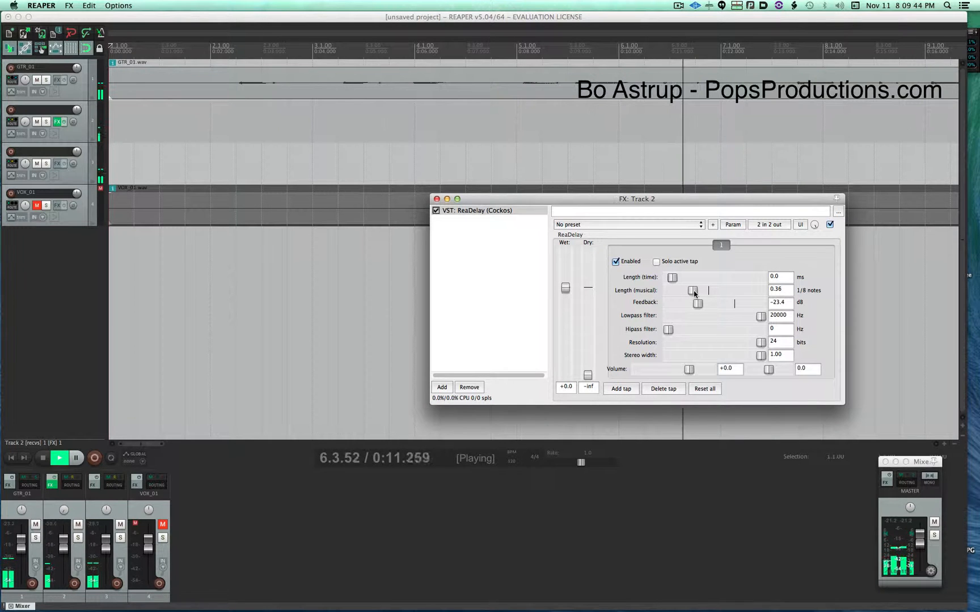
left_click_drag(694, 290, 706, 290)
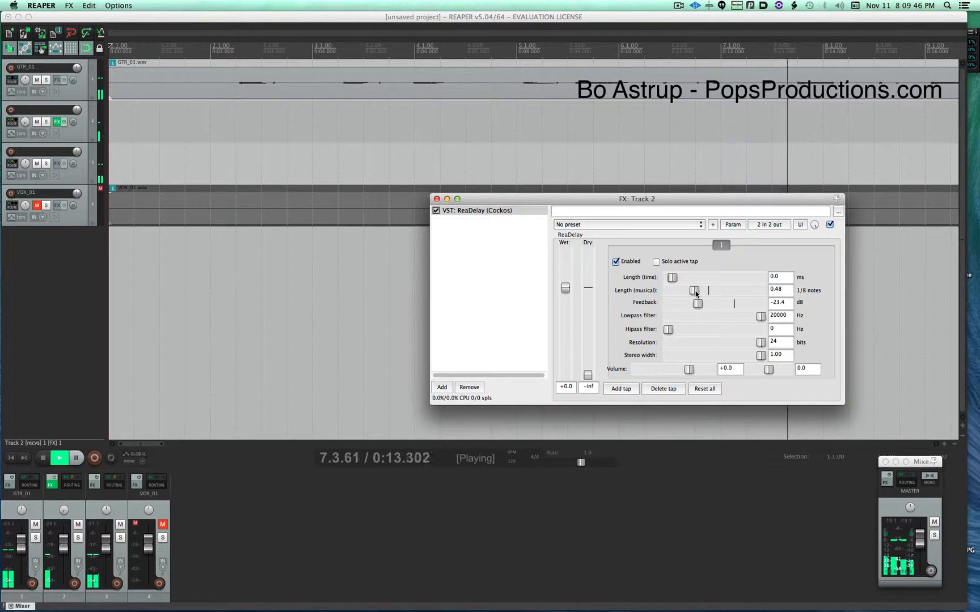
left_click_drag(698, 302, 703, 303)
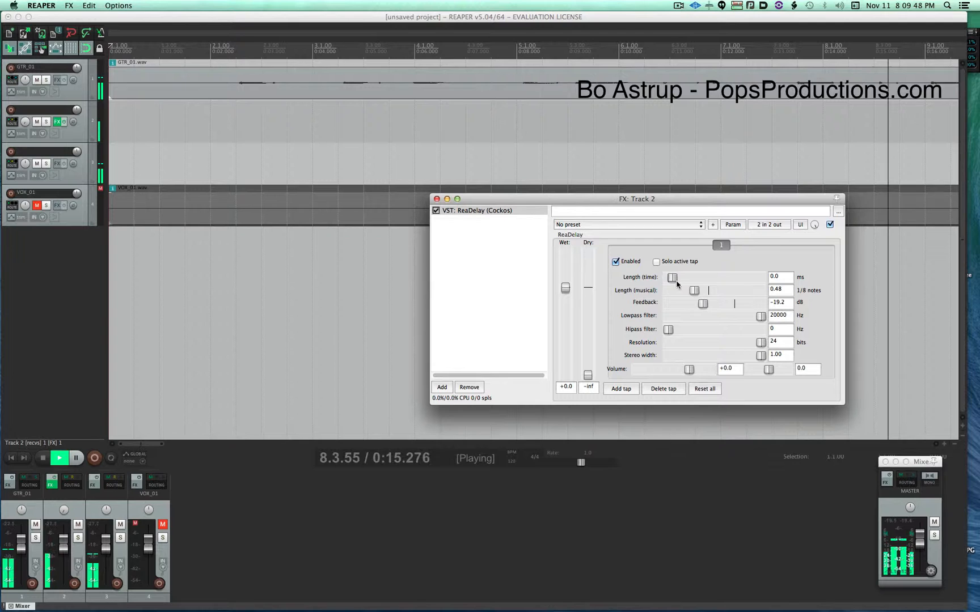
left_click_drag(673, 277, 680, 277)
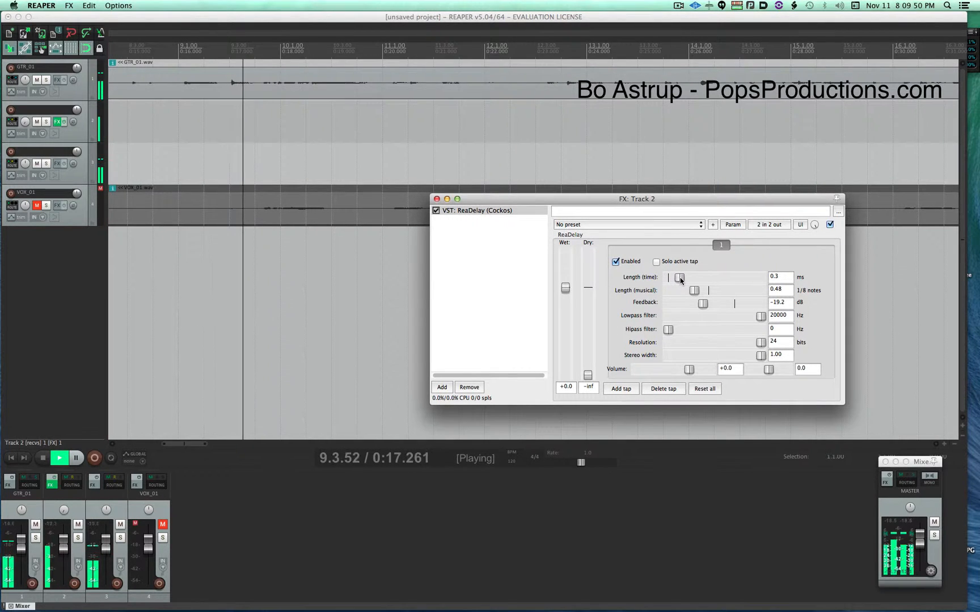
left_click_drag(679, 277, 675, 277)
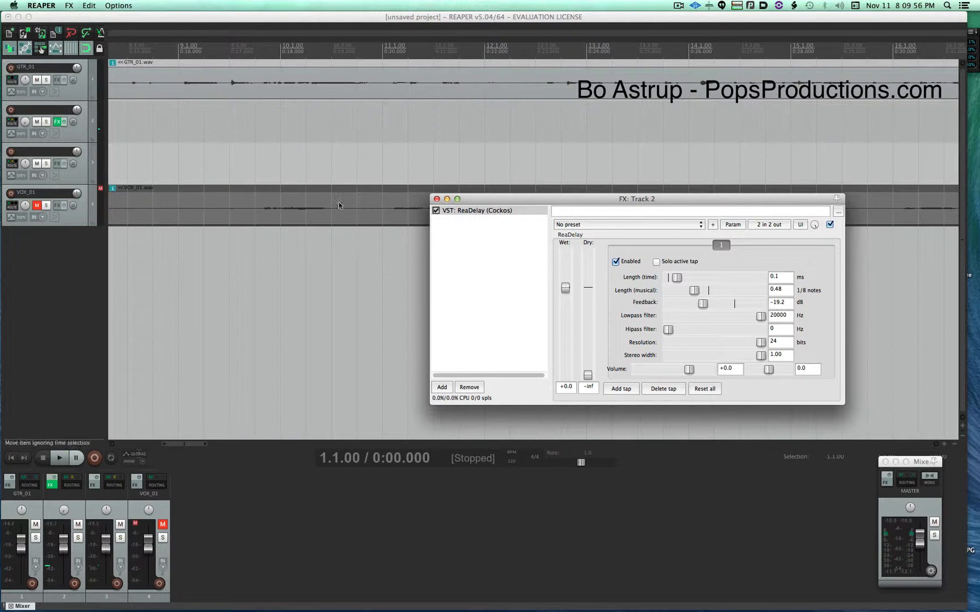
left_click(51, 484)
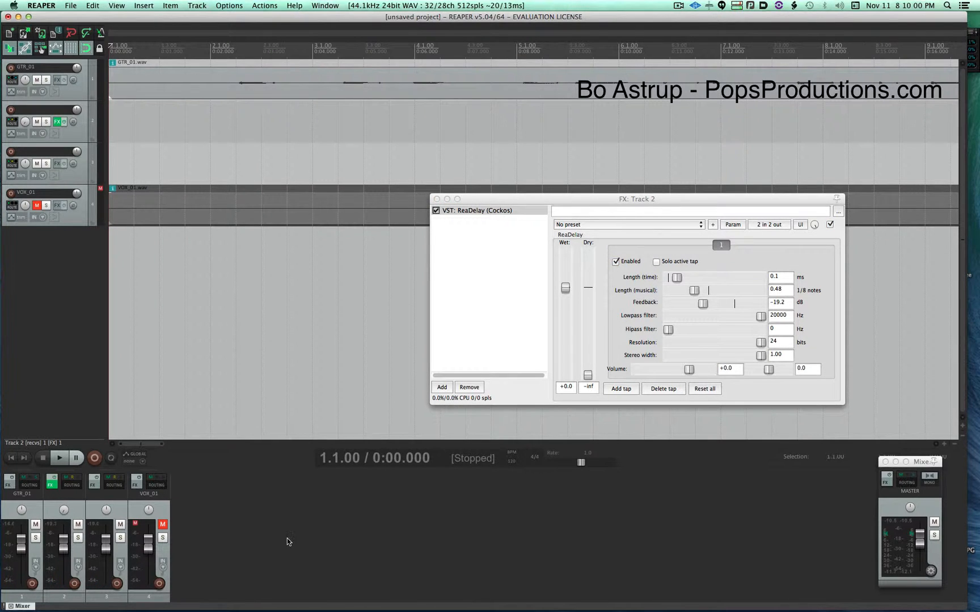
mouse_move(87, 503)
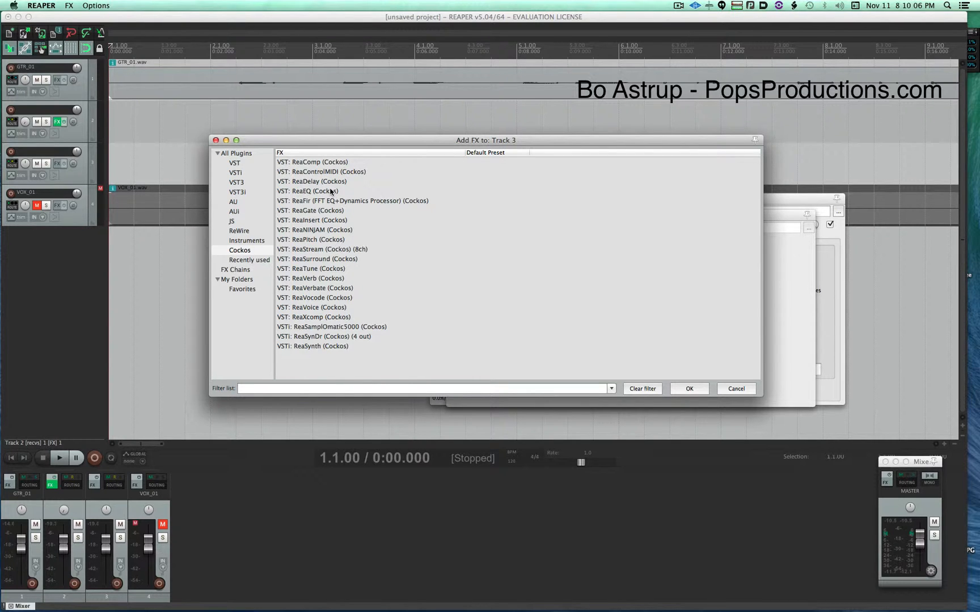
Step: Add VST: ReaDelay (Cockos) to track 3
left_click(310, 182)
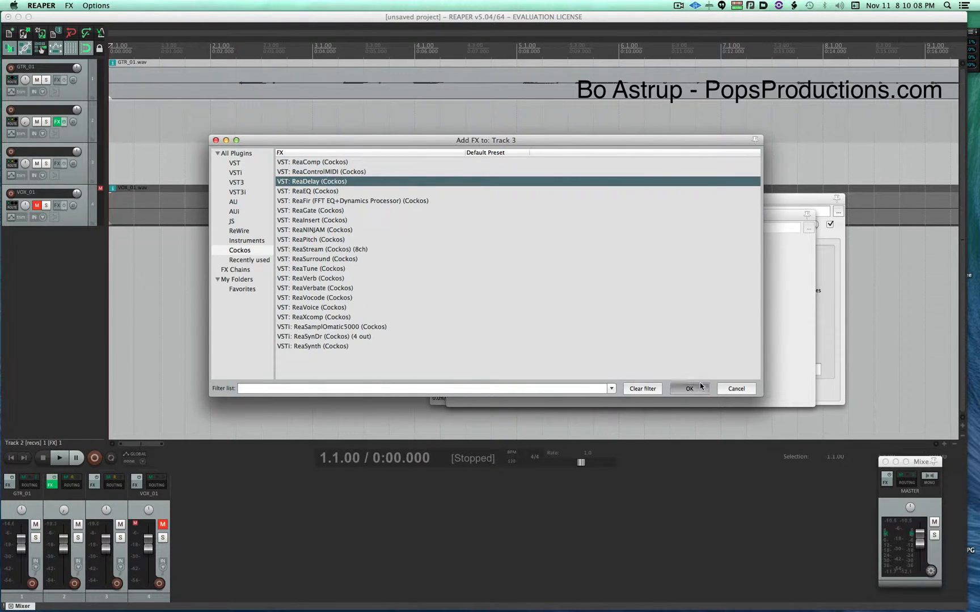
left_click(688, 388)
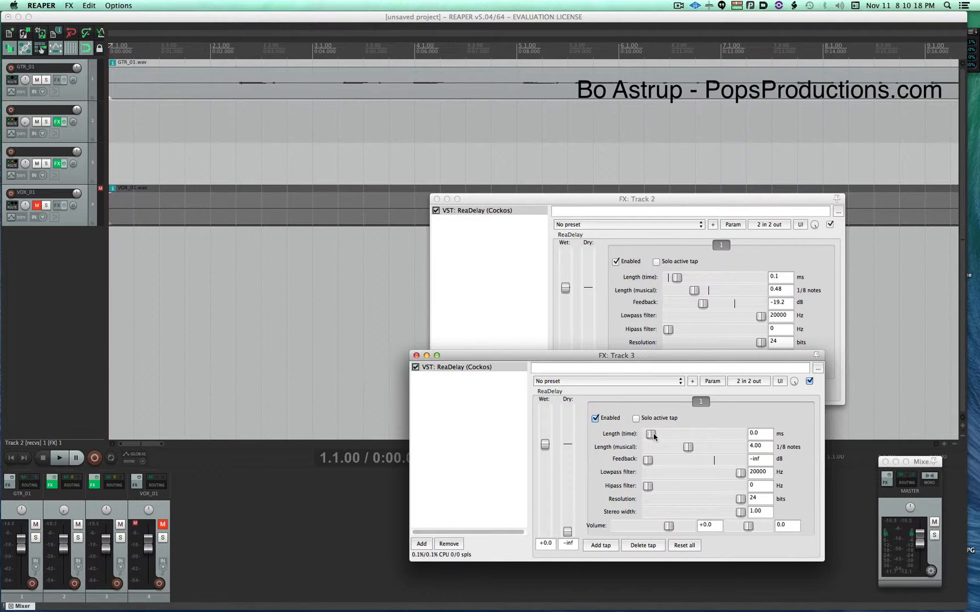
Step: Tune track 3's delay to 0.2 ms, 0.40 notes, high-pass ~288 Hz, low-pass ~7033 Hz
left_click_drag(650, 434, 658, 435)
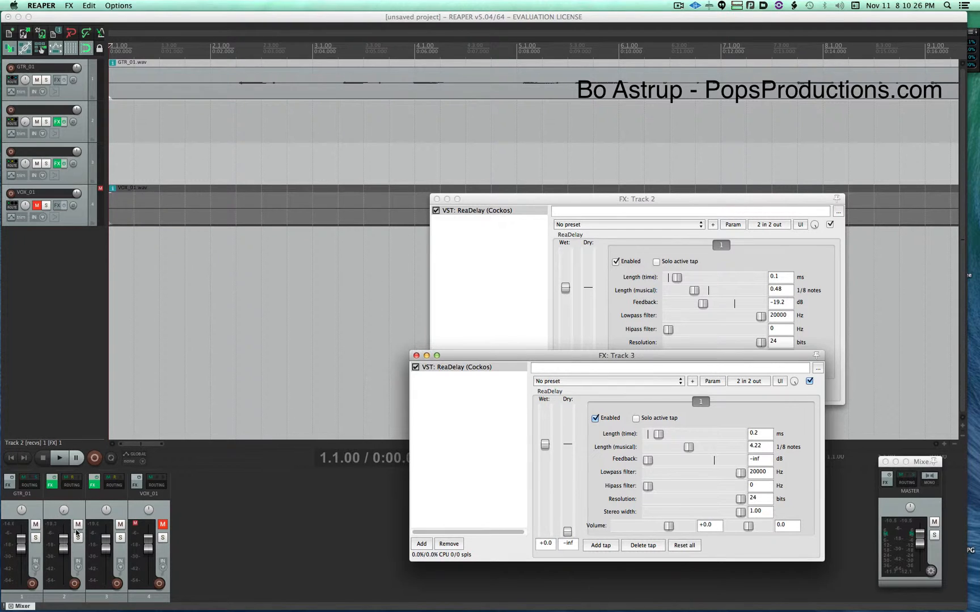
left_click(105, 510)
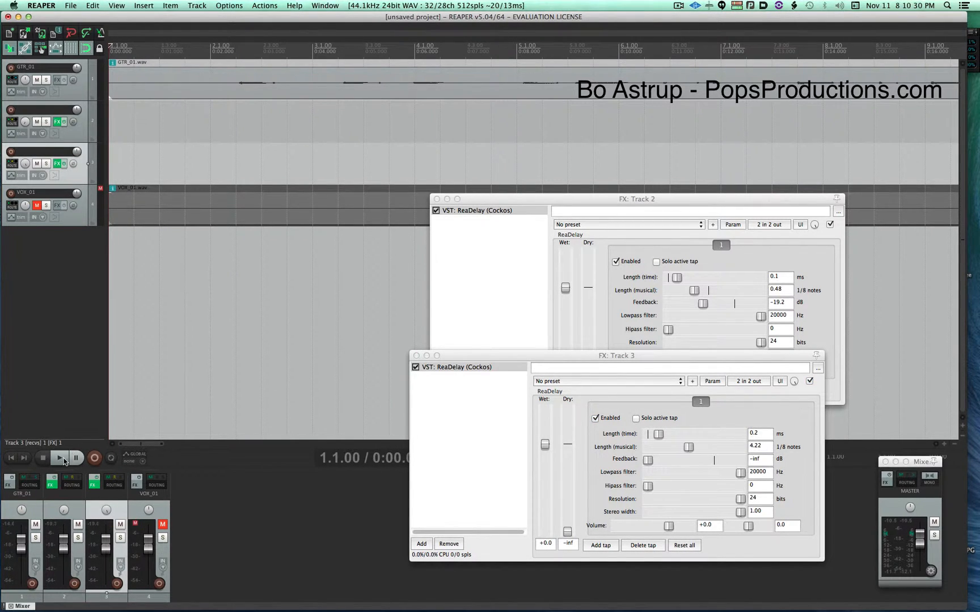
left_click(60, 458)
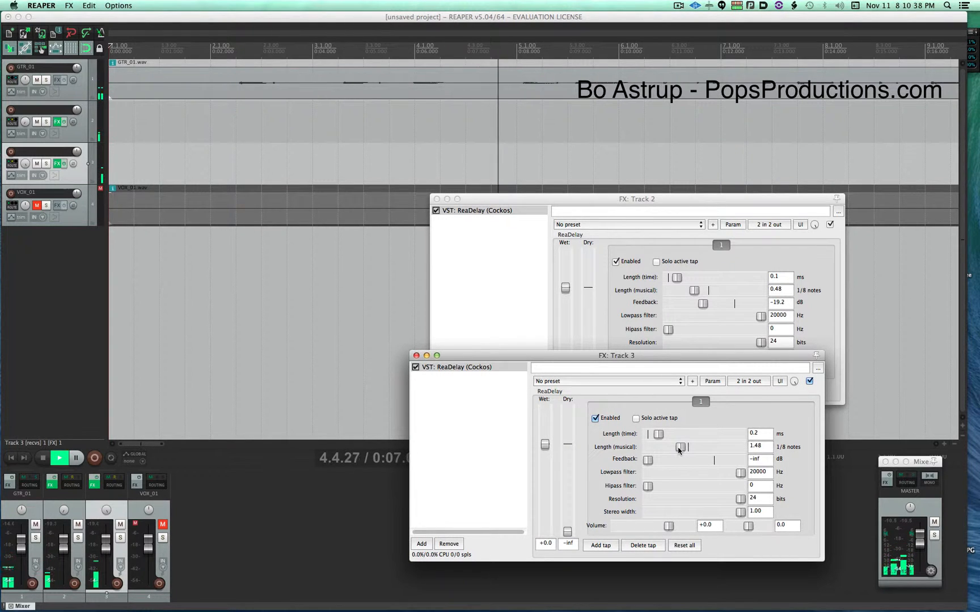
left_click_drag(681, 447, 674, 447)
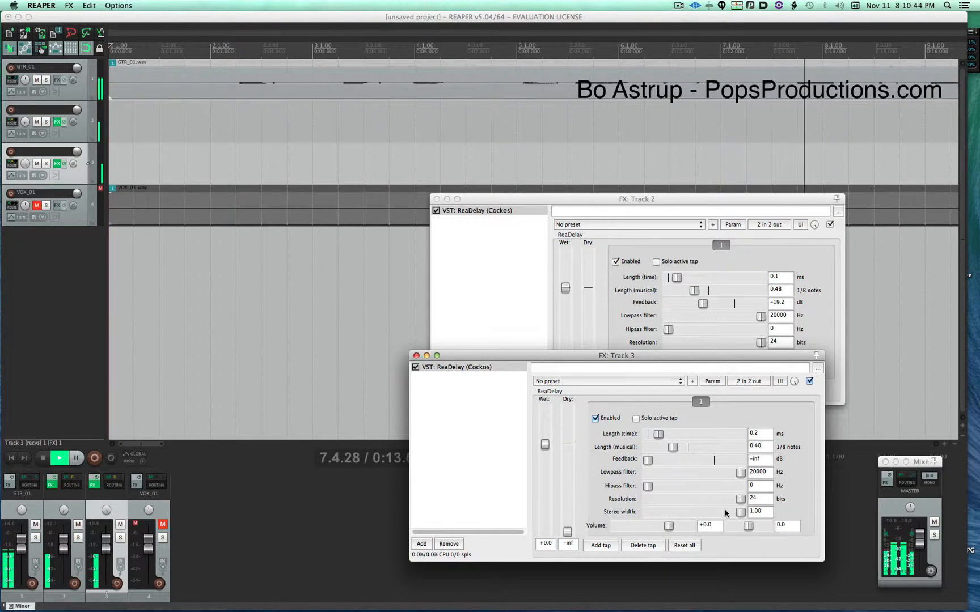
left_click_drag(650, 486, 670, 486)
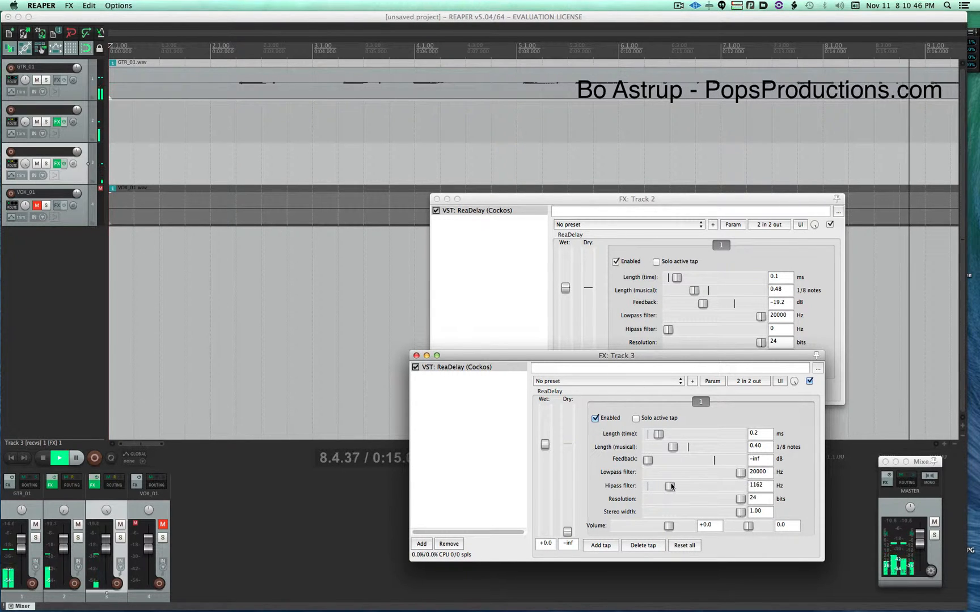
left_click_drag(670, 486, 655, 486)
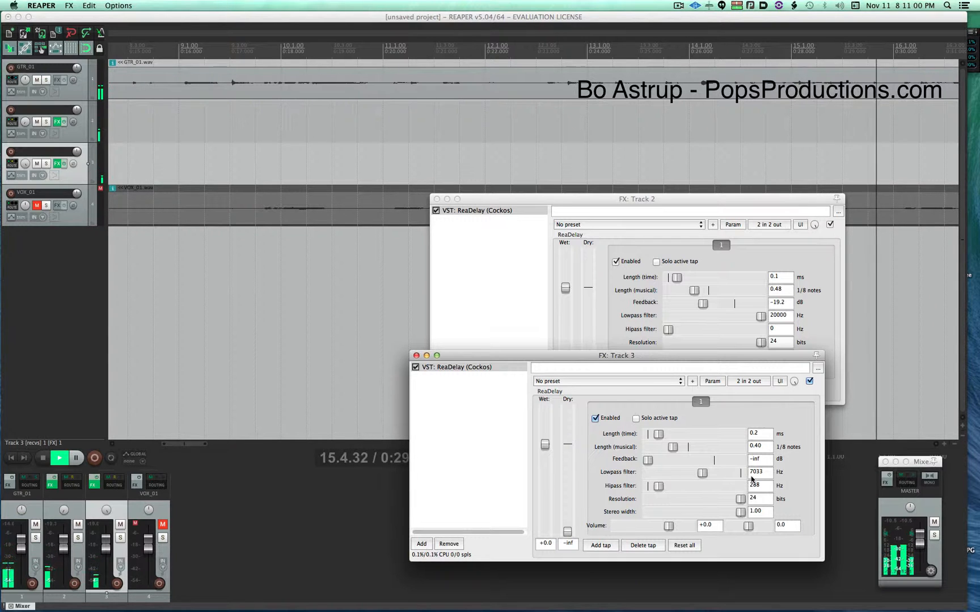
left_click_drag(703, 472, 693, 473)
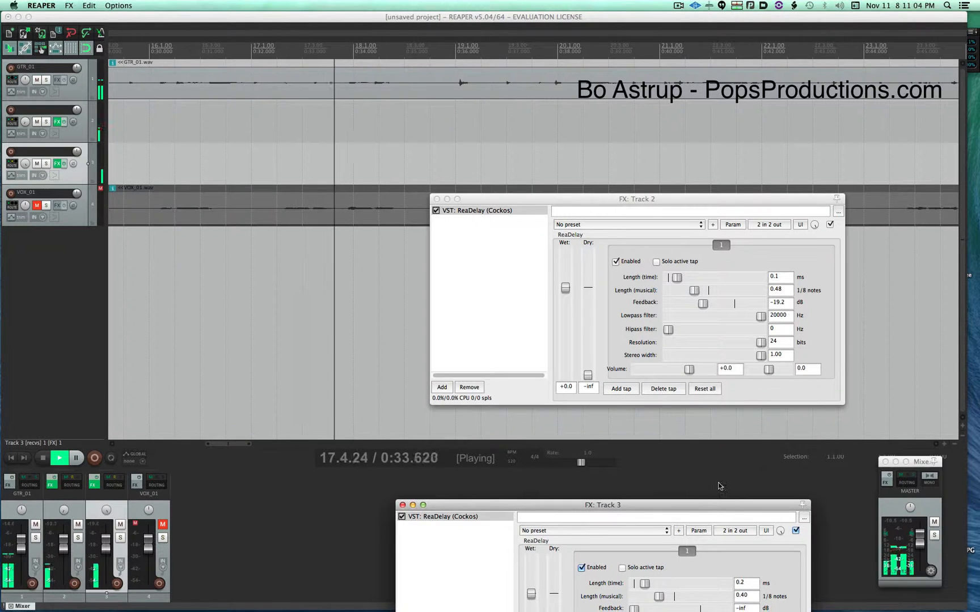
Step: Set track 2's delay high-pass to 288 Hz and low-pass near 3216 Hz, then pause
left_click_drag(667, 330, 680, 330)
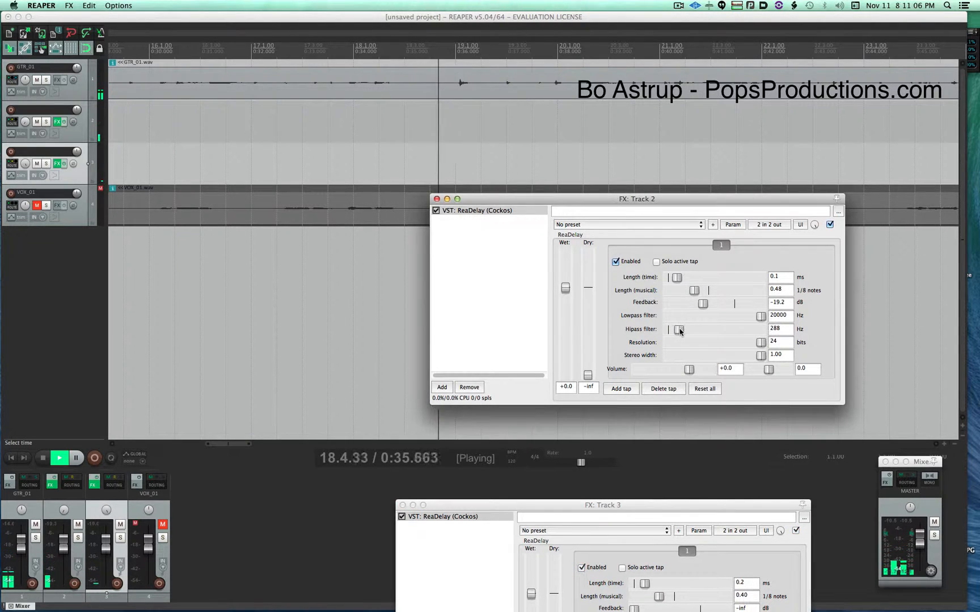
left_click_drag(760, 316, 700, 316)
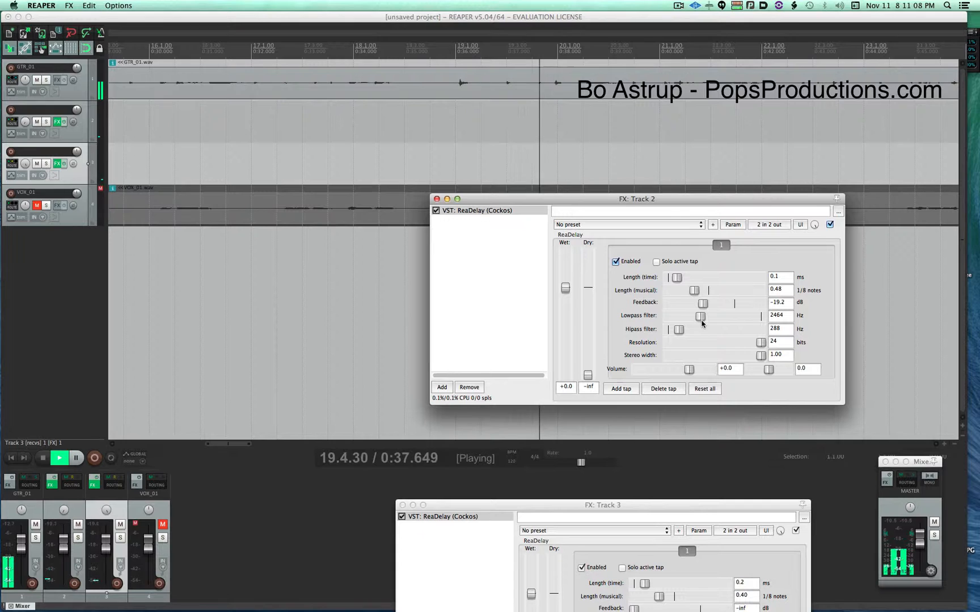
left_click_drag(701, 316, 706, 316)
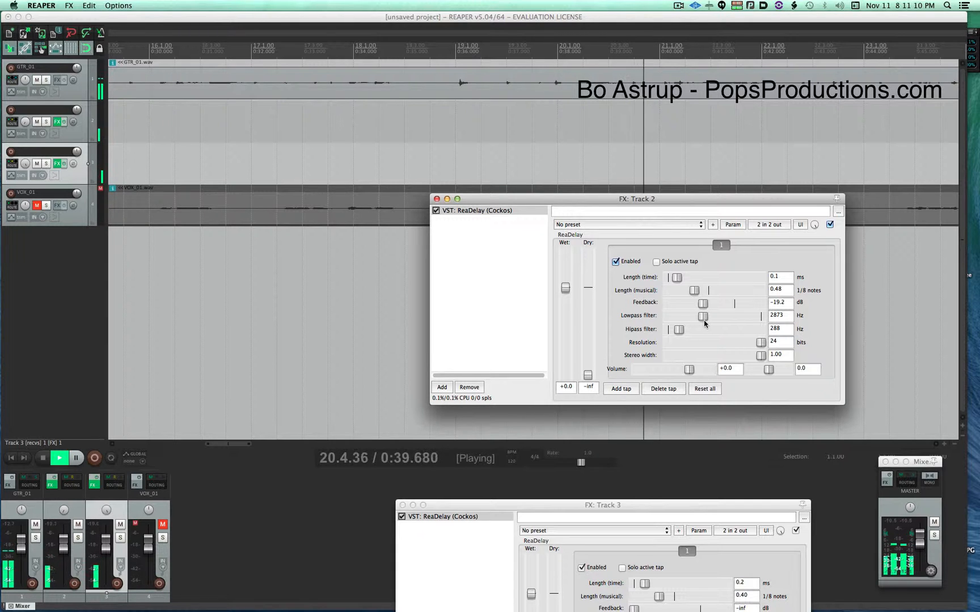
left_click_drag(701, 317, 705, 317)
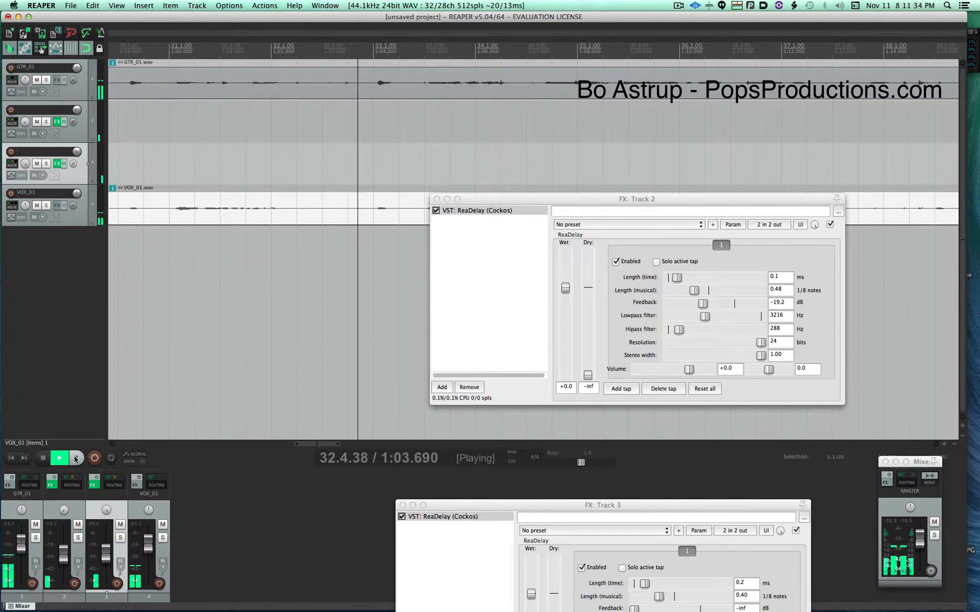
left_click(75, 458)
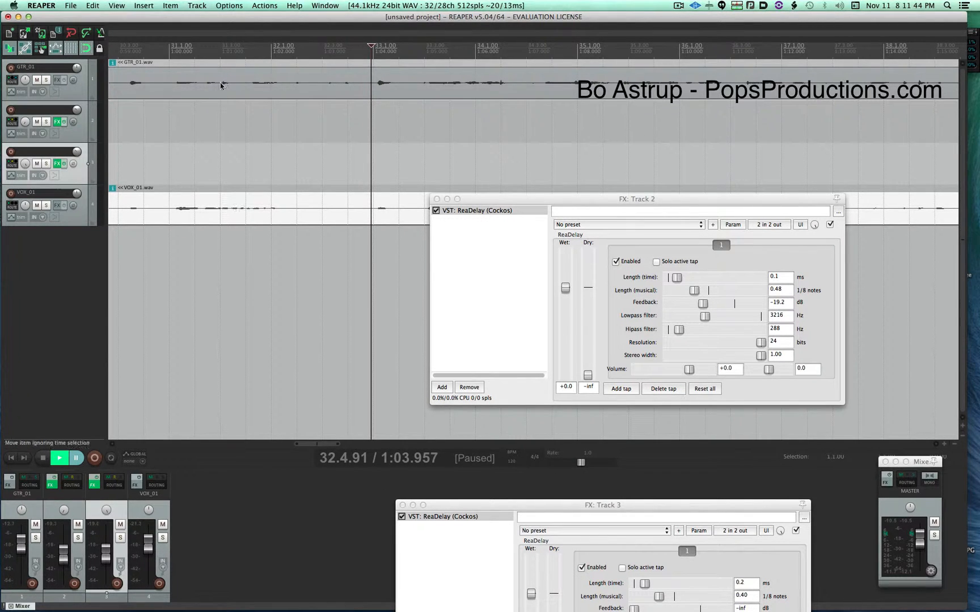
Step: Insert another empty track and rename track 2 to 'dlay'
left_click(196, 5)
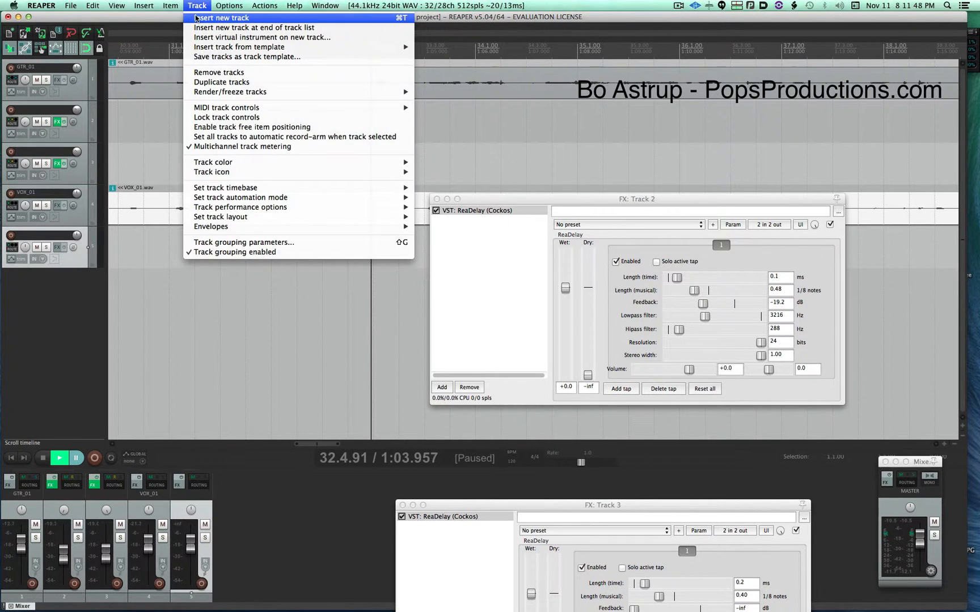
left_click(221, 18)
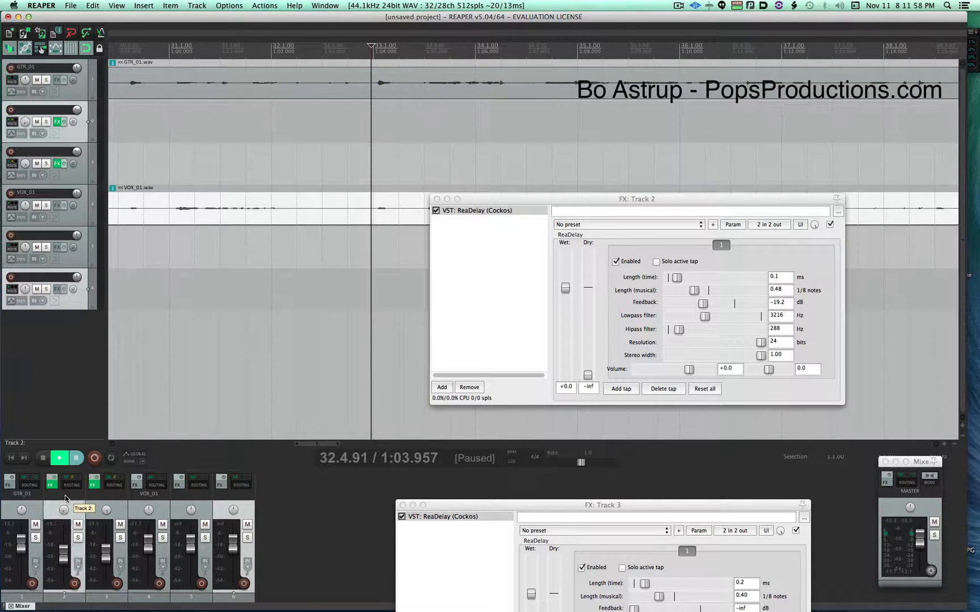
double_click(63, 496)
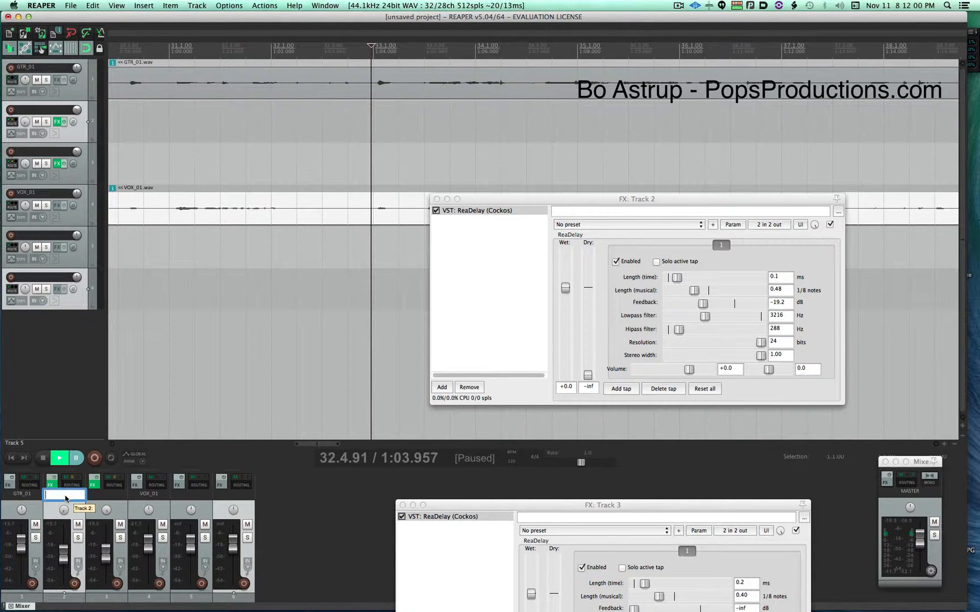
type("dlay l")
left_click(106, 494)
type("dlay r")
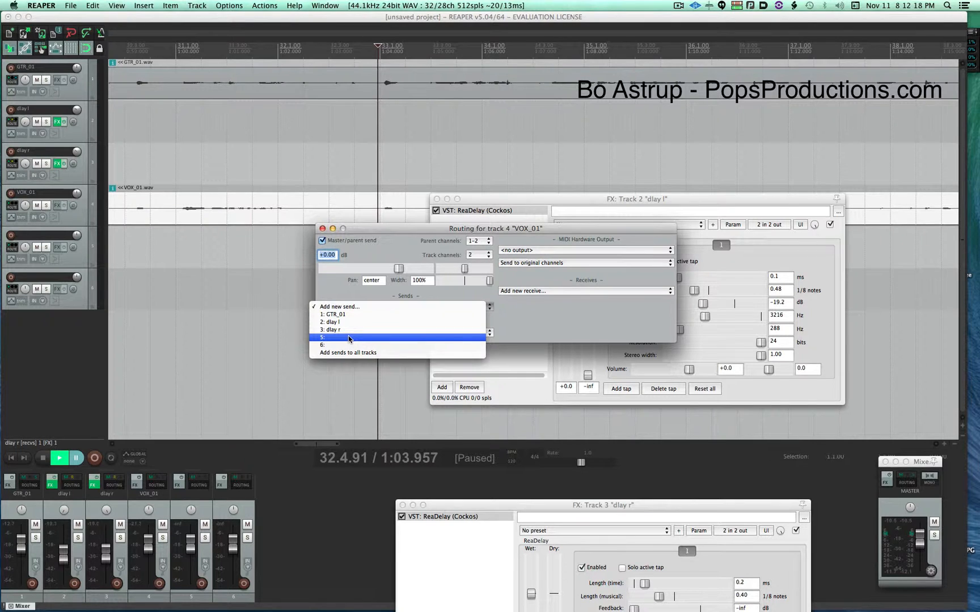
Step: Add sends from VOX_01 to tracks 5 and 6
left_click(350, 338)
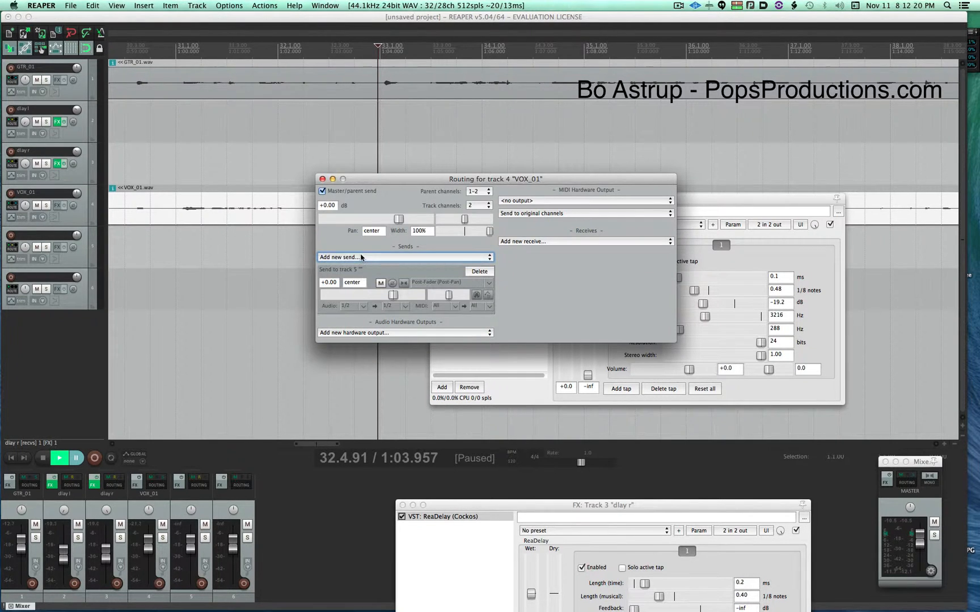
left_click(404, 257)
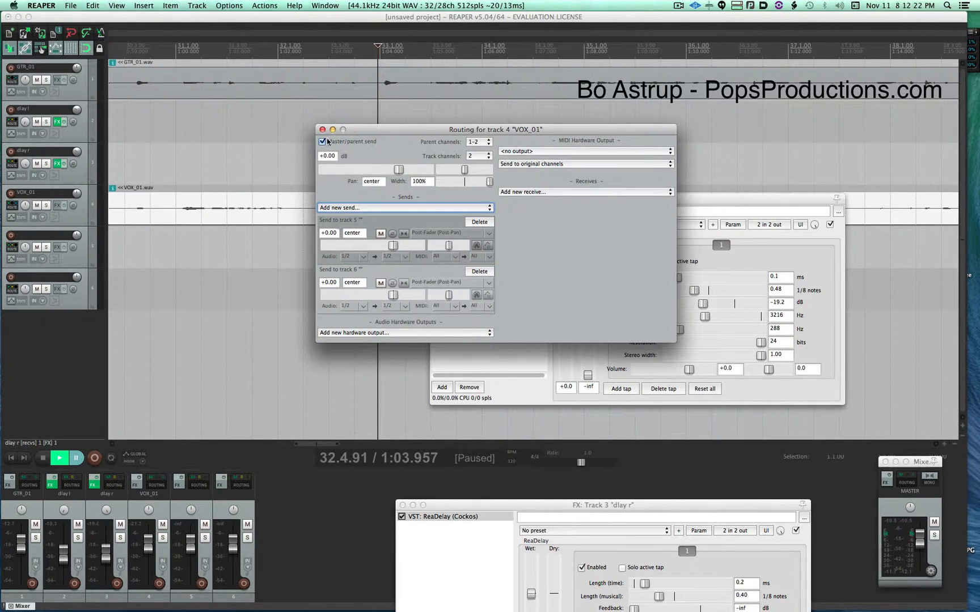
left_click_drag(406, 245, 386, 245)
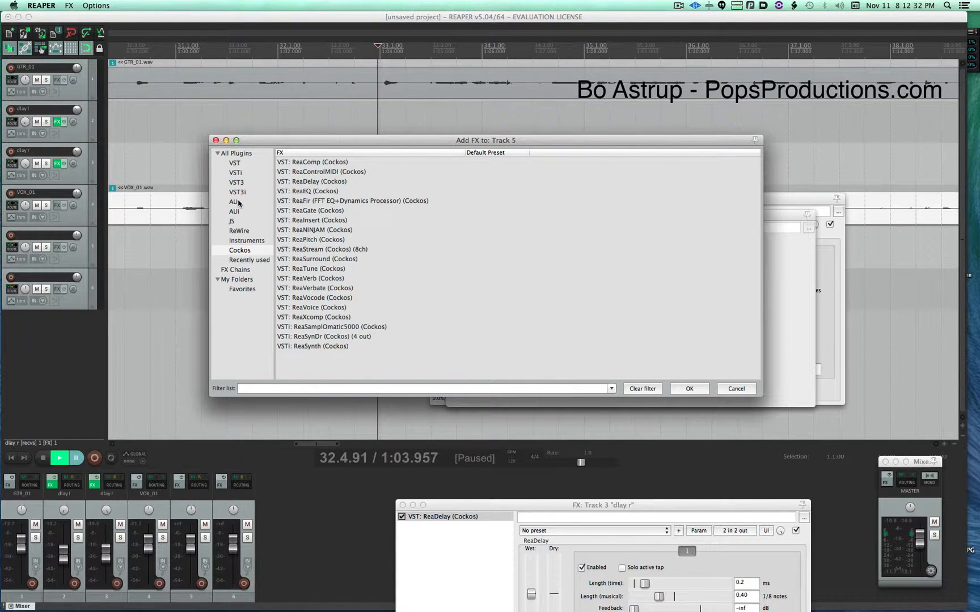
Step: List all VST plugins in Track 5's FX browser and scroll to the bottom
left_click(237, 182)
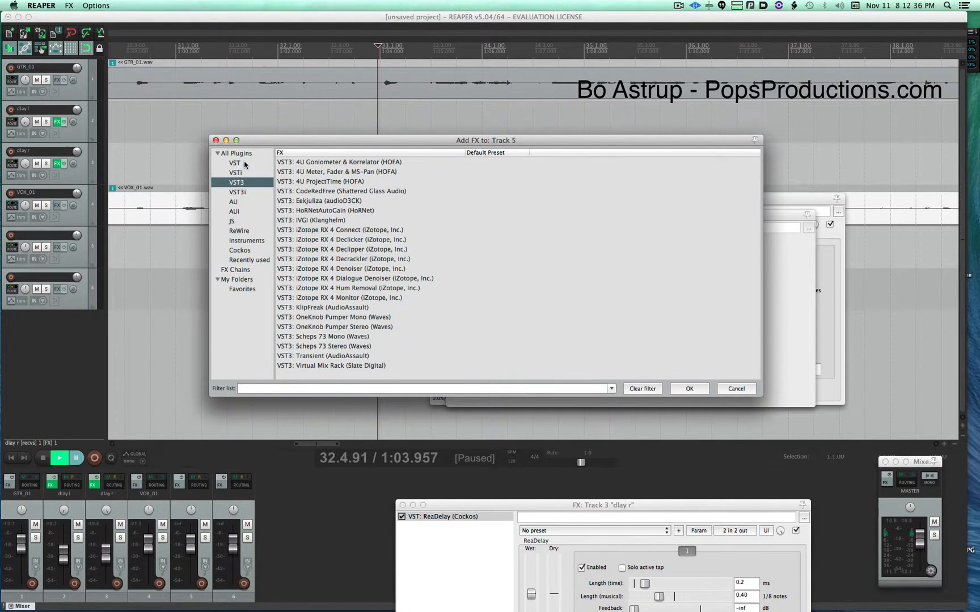
left_click(235, 162)
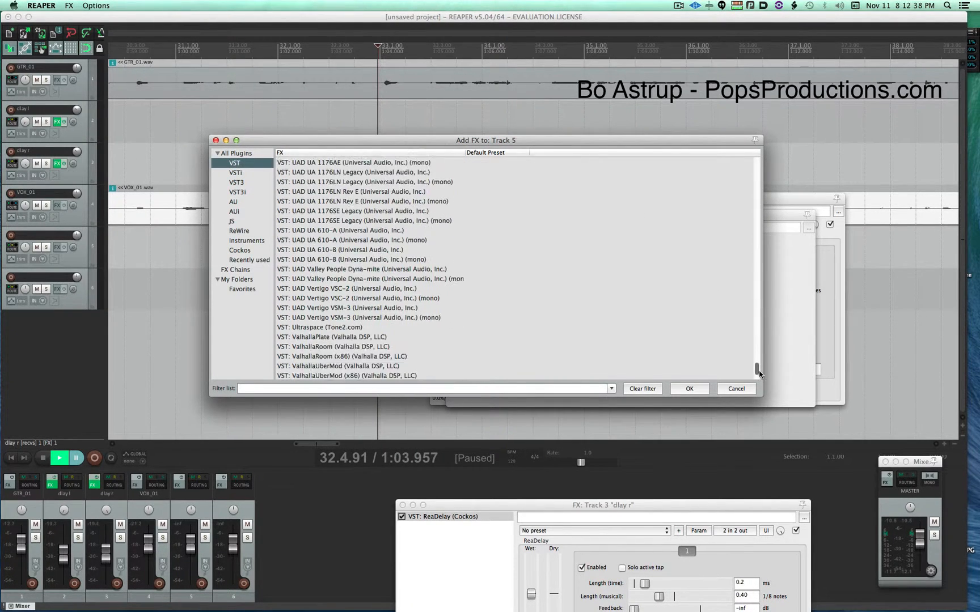
scroll("down", 3)
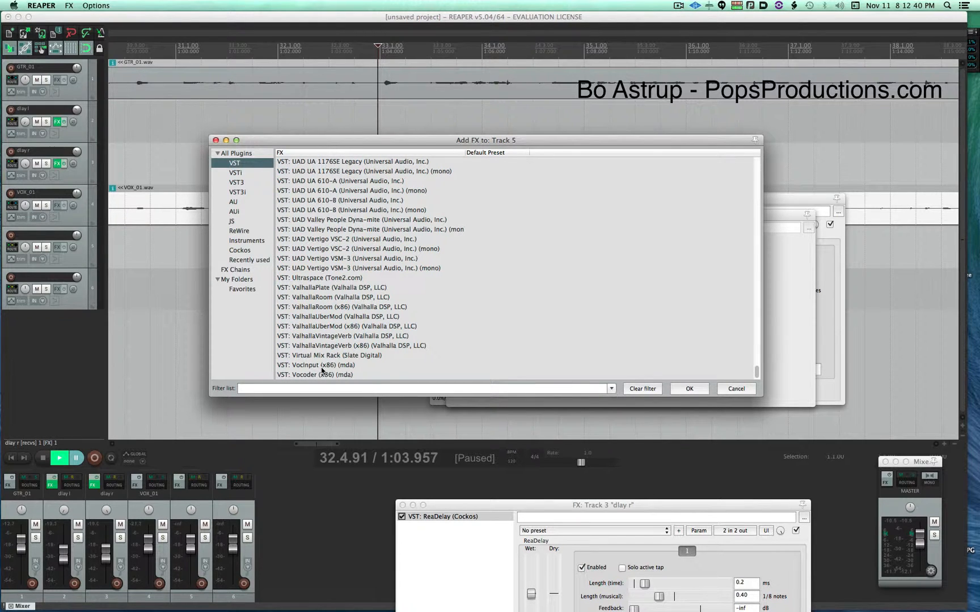
mouse_move(306, 341)
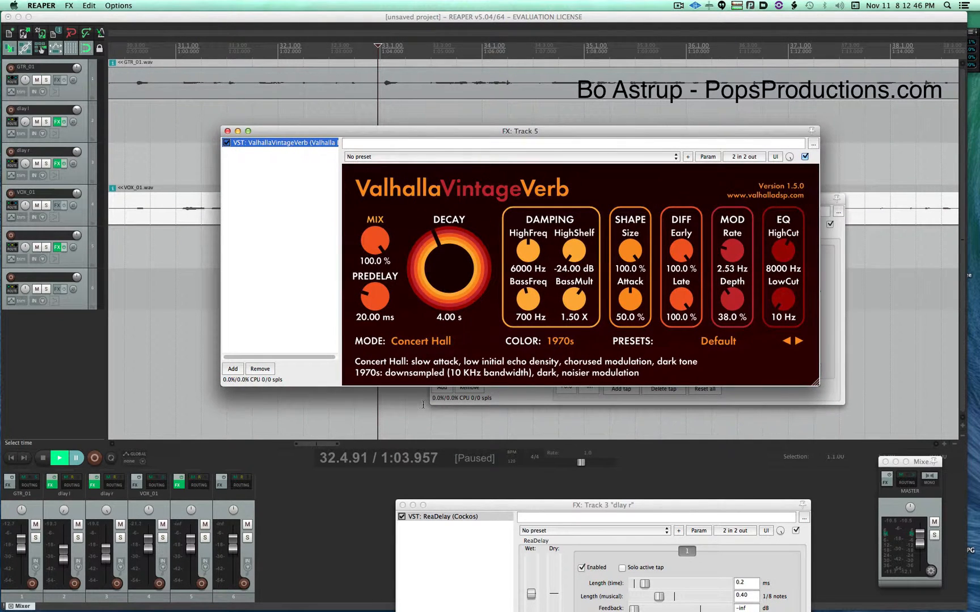
Step: Switch Track 5's ValhallaVintageVerb to Ambience mode with a 0.22 s decay
left_click(421, 341)
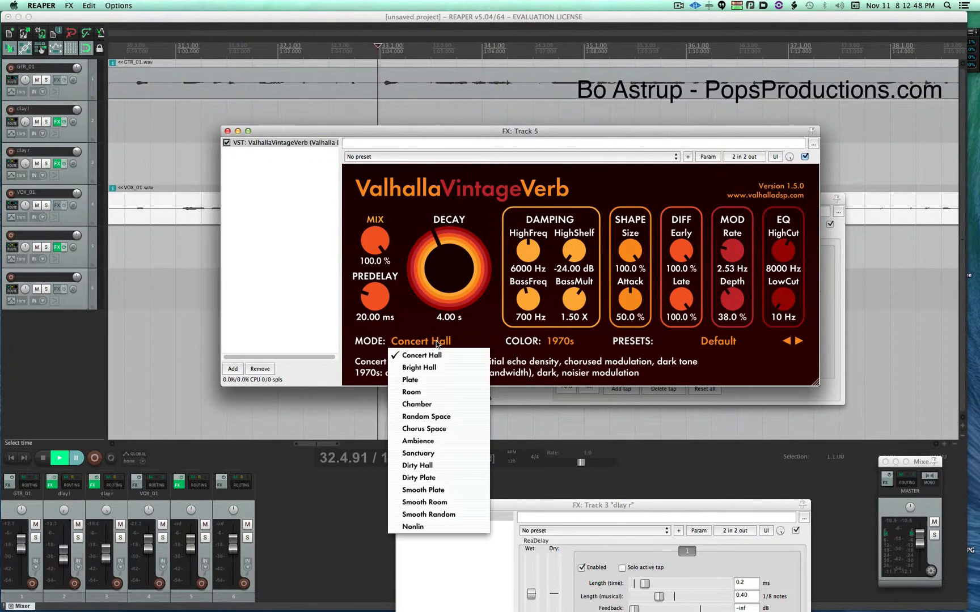
left_click(417, 441)
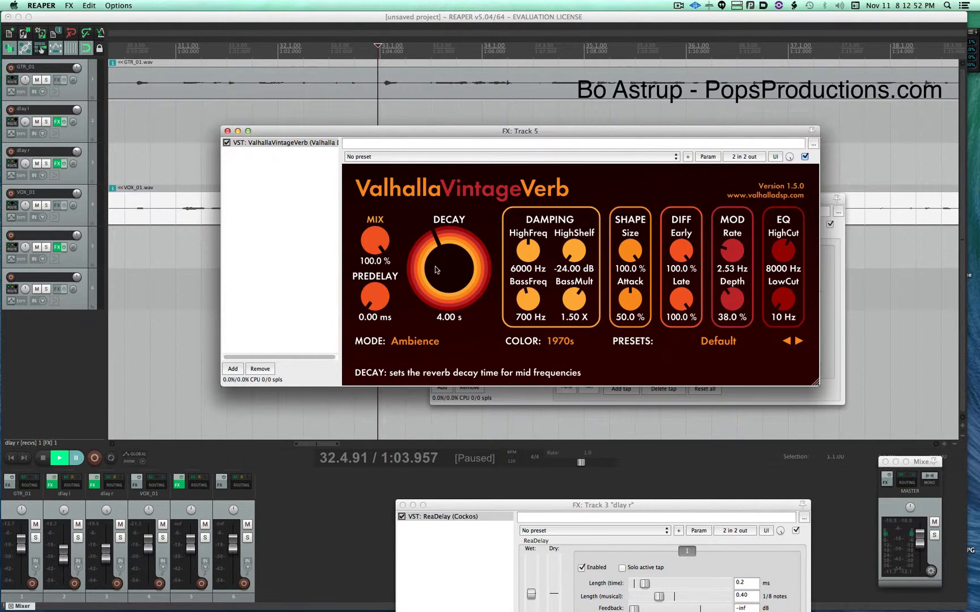
left_click_drag(436, 270, 406, 289)
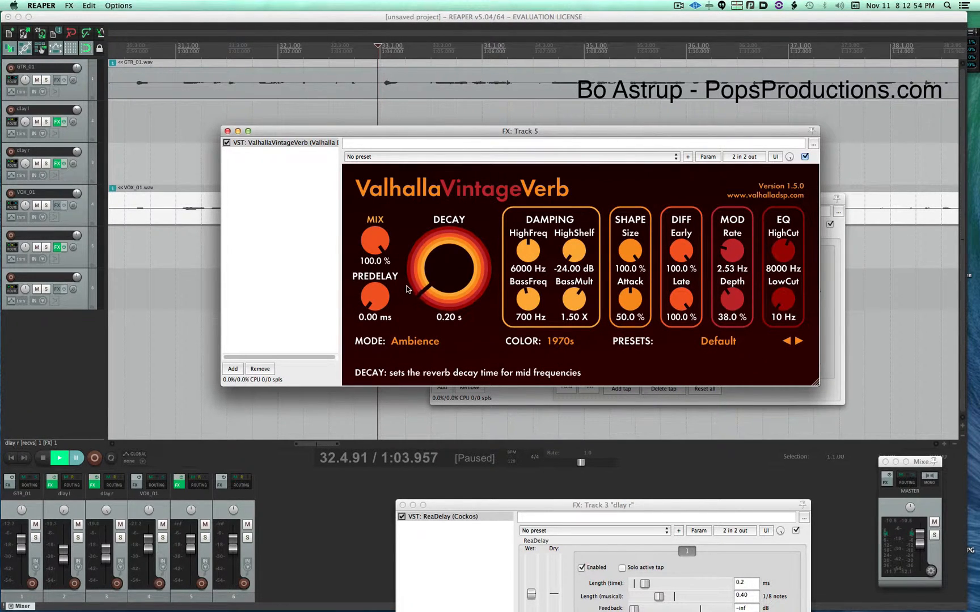
left_click_drag(405, 289, 406, 279)
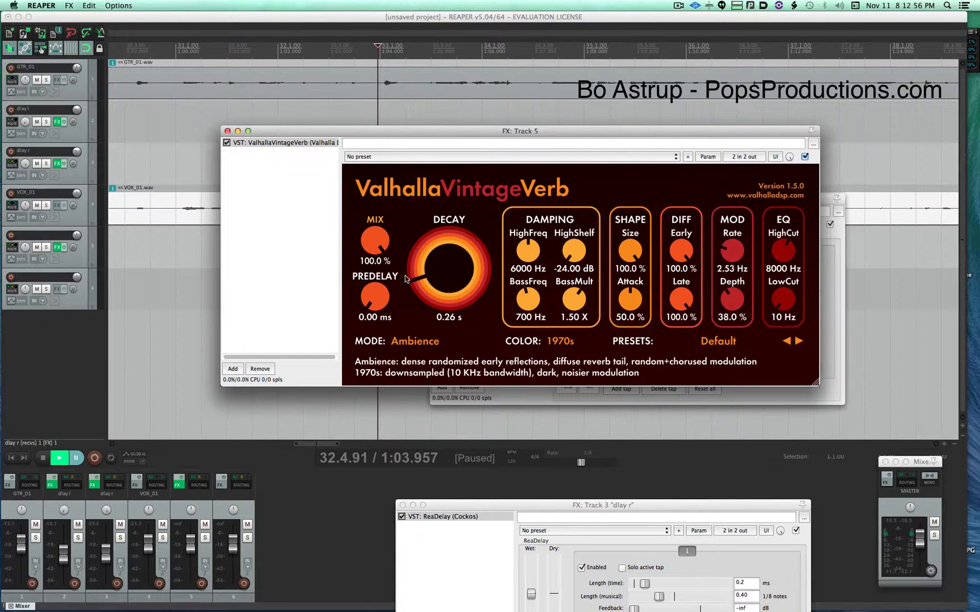
left_click_drag(447, 269, 405, 283)
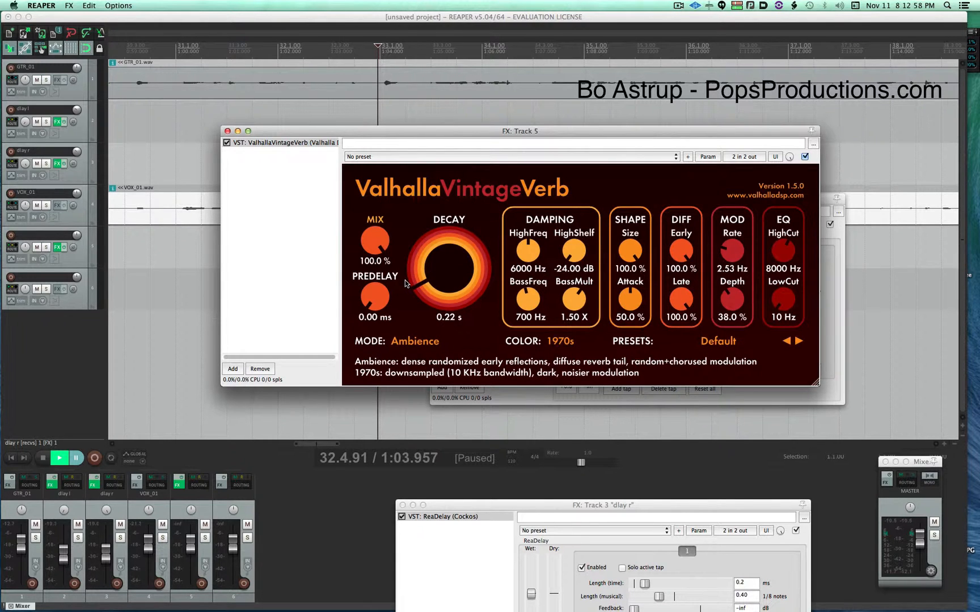
Step: Set the reverb colour to 1980s, then adjust Track 5's fader during playback
left_click(560, 341)
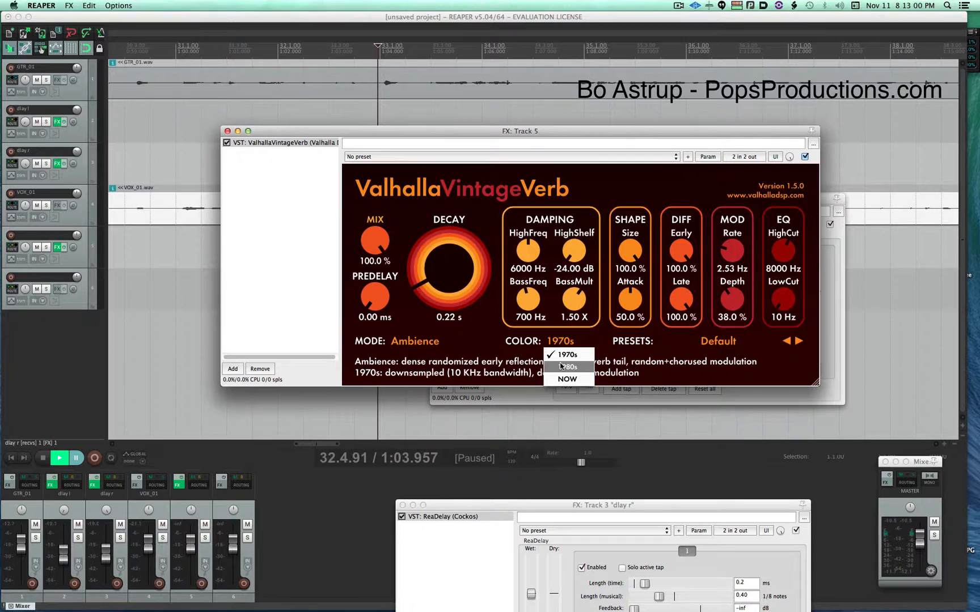
left_click(568, 367)
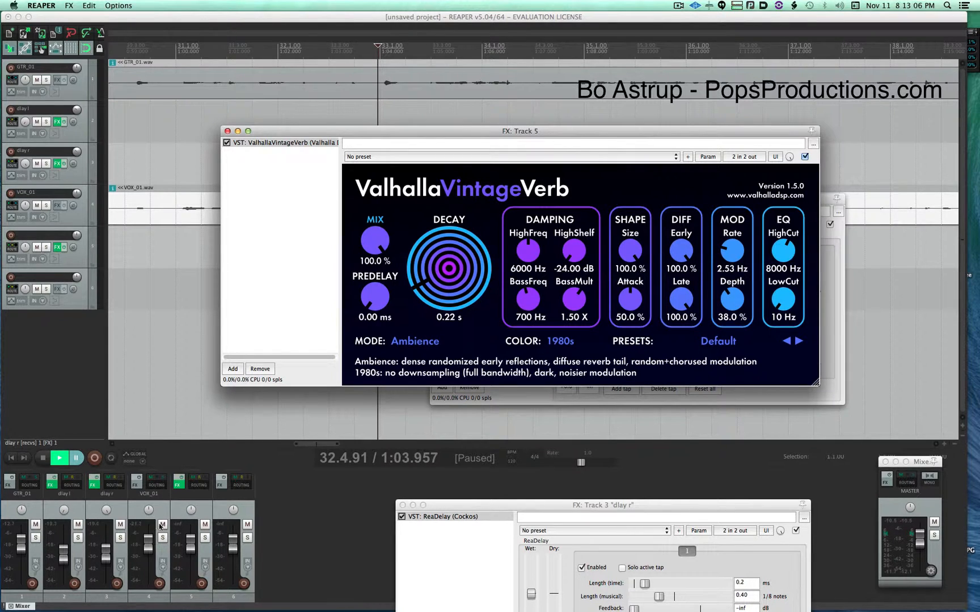
mouse_move(796, 199)
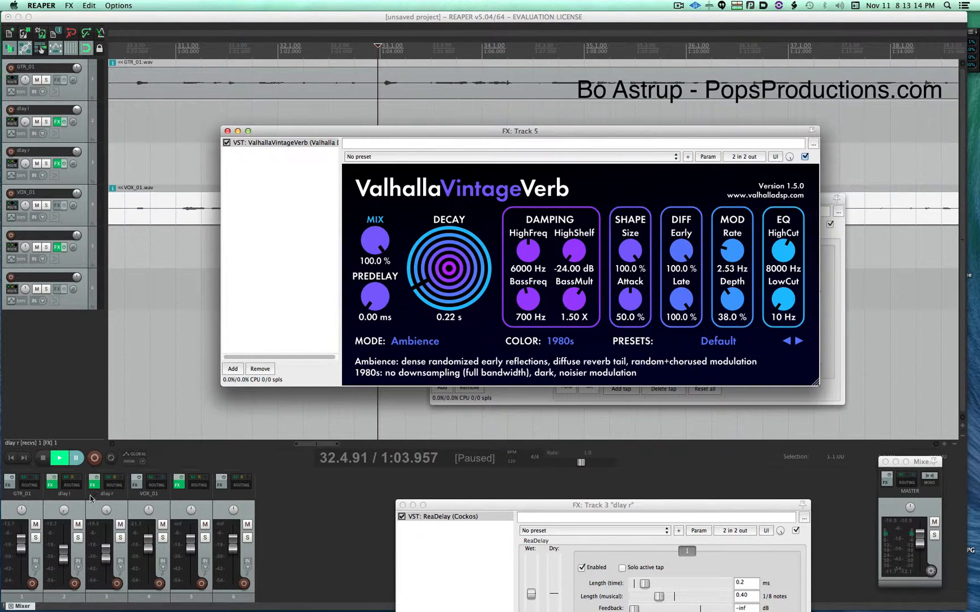
left_click(59, 458)
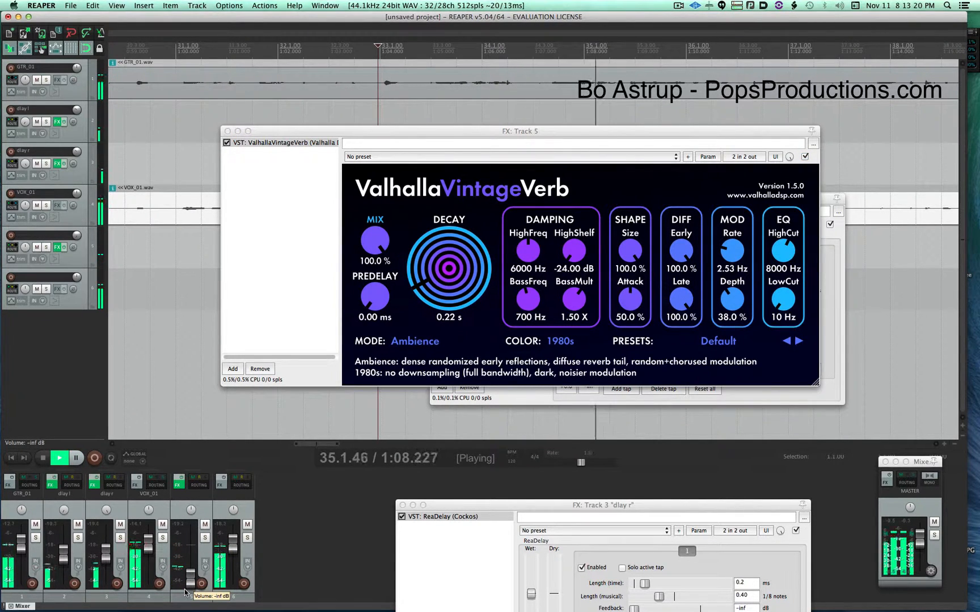
left_click_drag(186, 587, 185, 556)
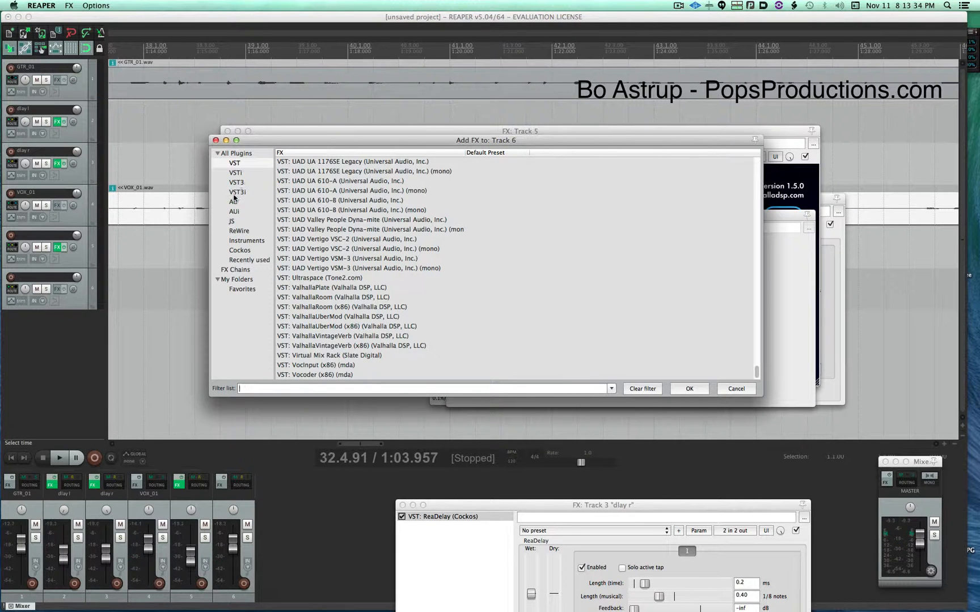
Step: Add VST ValhallaVintageVerb (Valhalla DSP, LLC) to Track 6
left_click(342, 336)
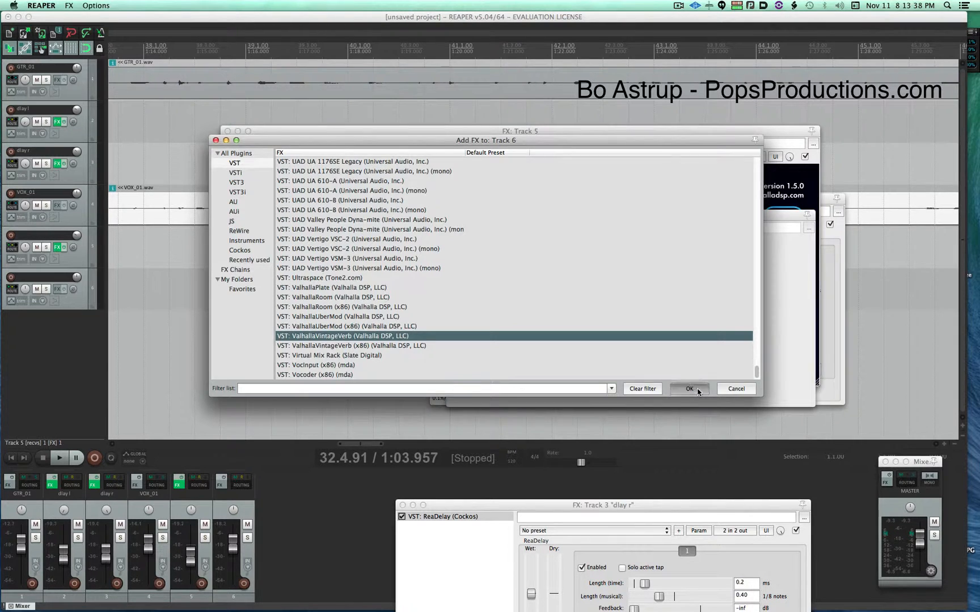
left_click(689, 388)
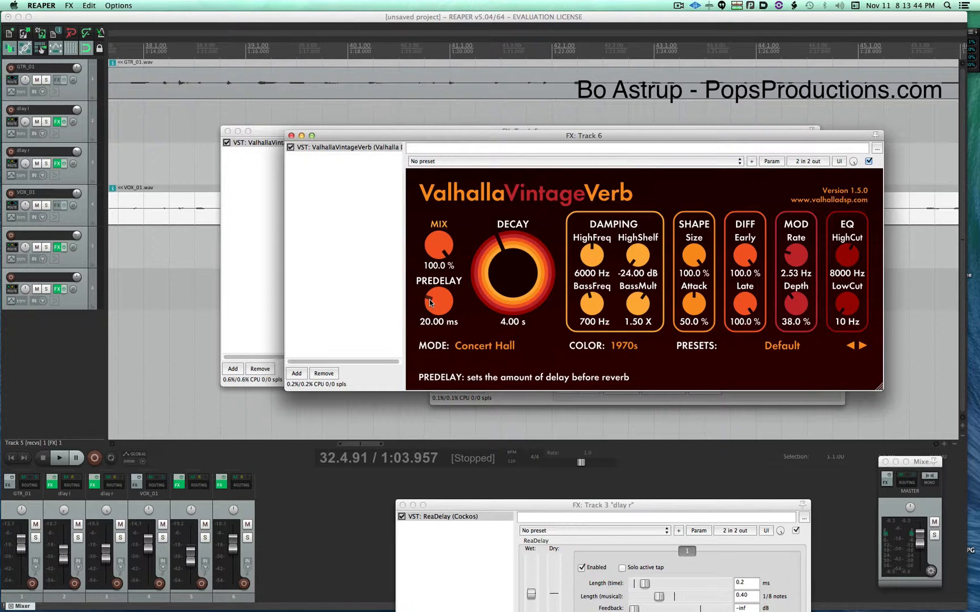
Step: Lengthen Track 6's reverb predelay to about 51 ms, then balance Track 6 and Track 5 reverb faders
left_click_drag(438, 301, 450, 269)
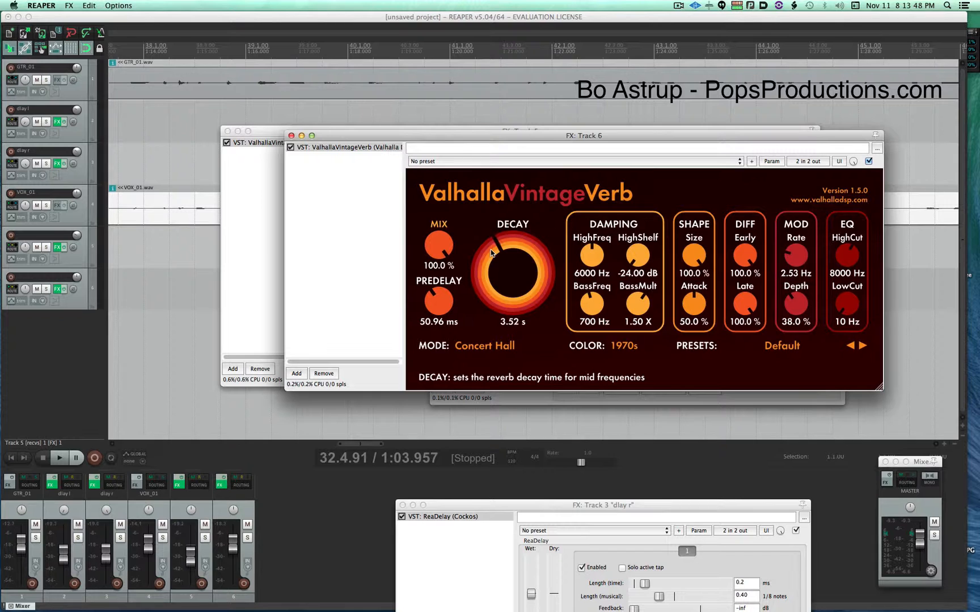
left_click(58, 458)
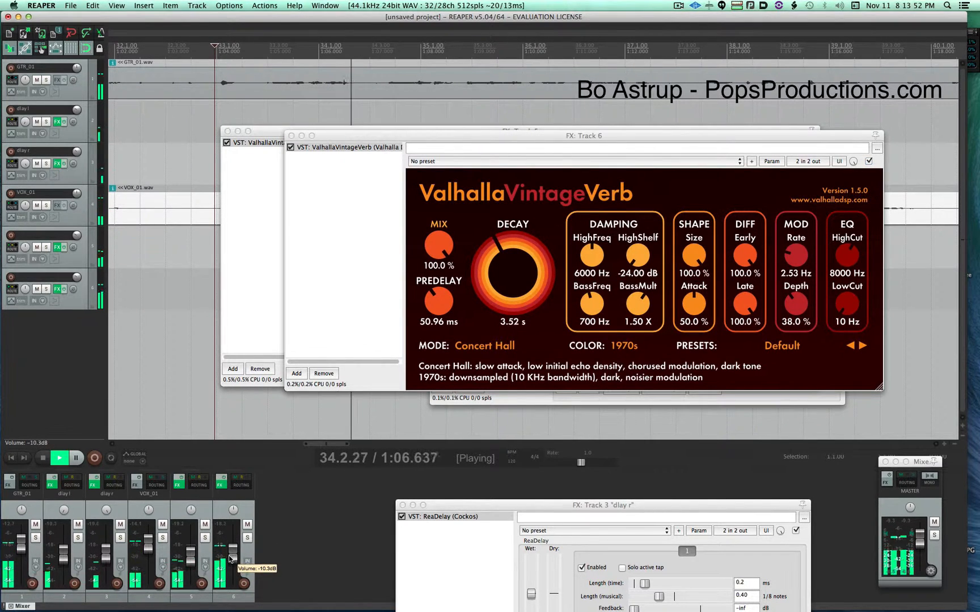
left_click_drag(232, 543, 232, 566)
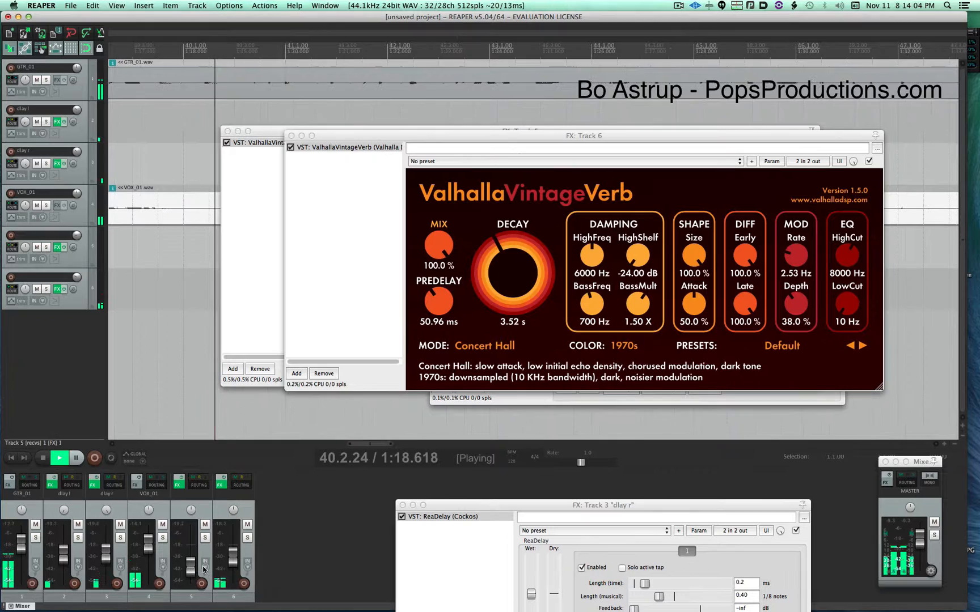
left_click_drag(234, 550, 234, 566)
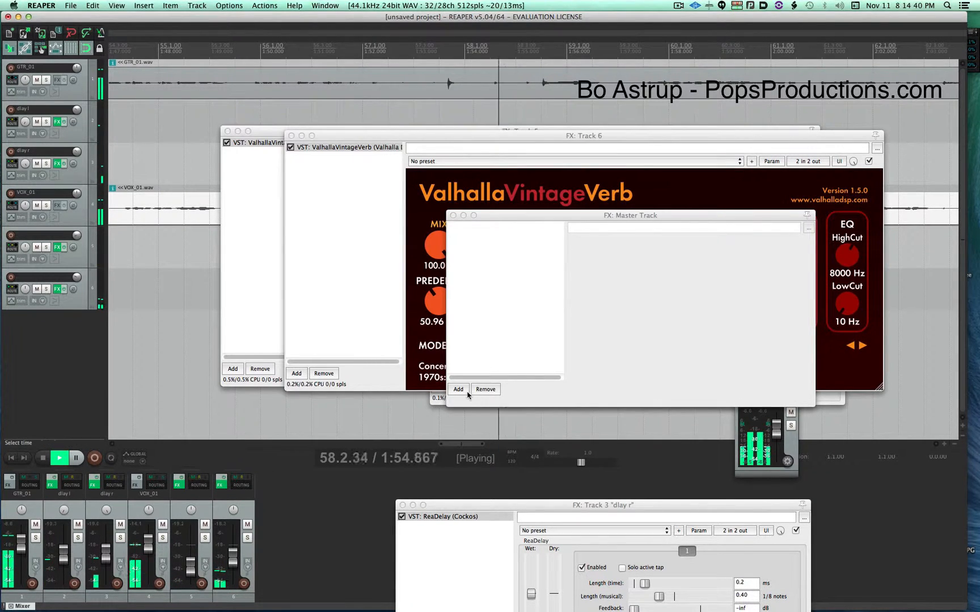
Step: Add AU Acustica PRIMECURVE (x64) to the master track's effects chain
left_click(458, 389)
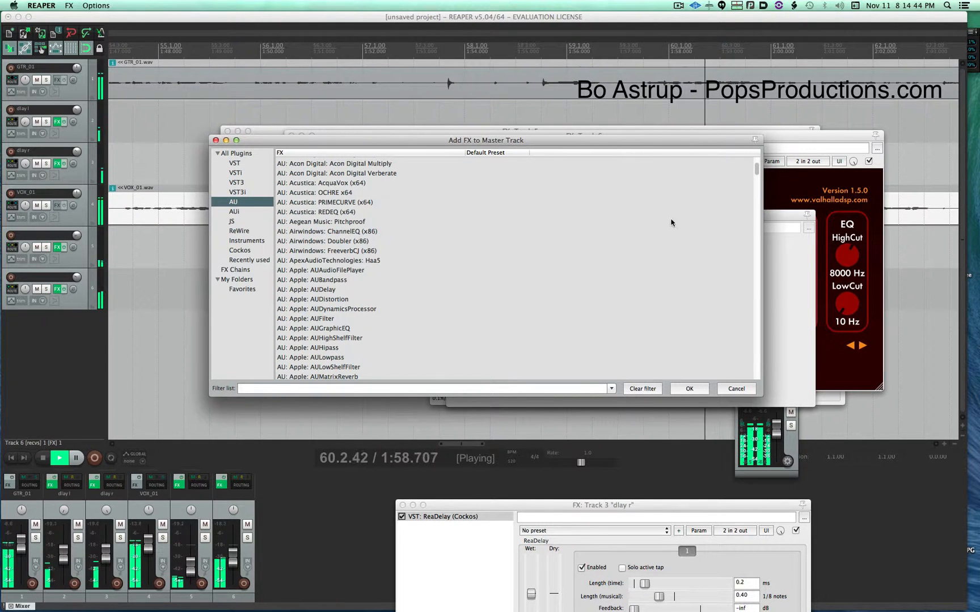
left_click(324, 202)
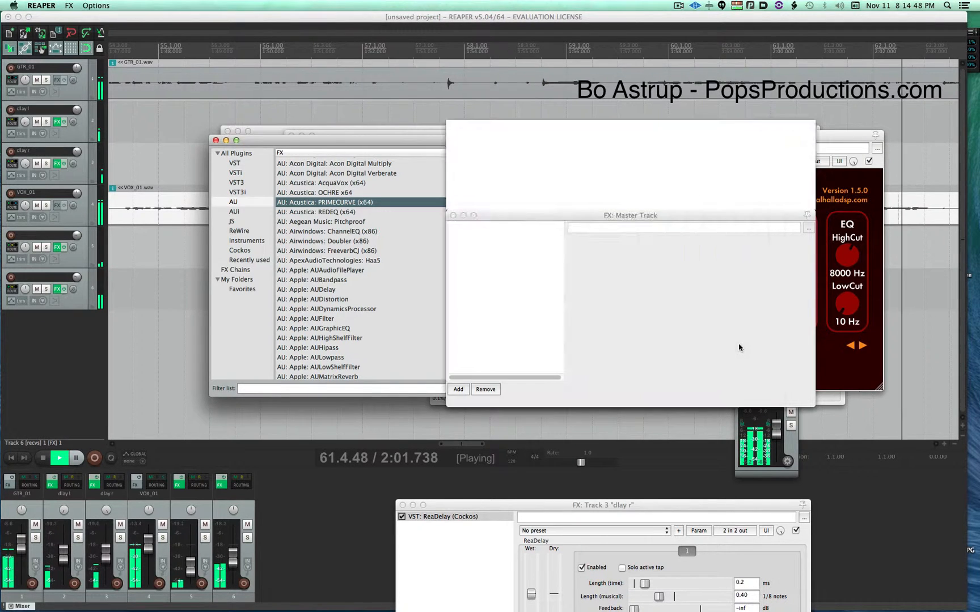
double_click(325, 202)
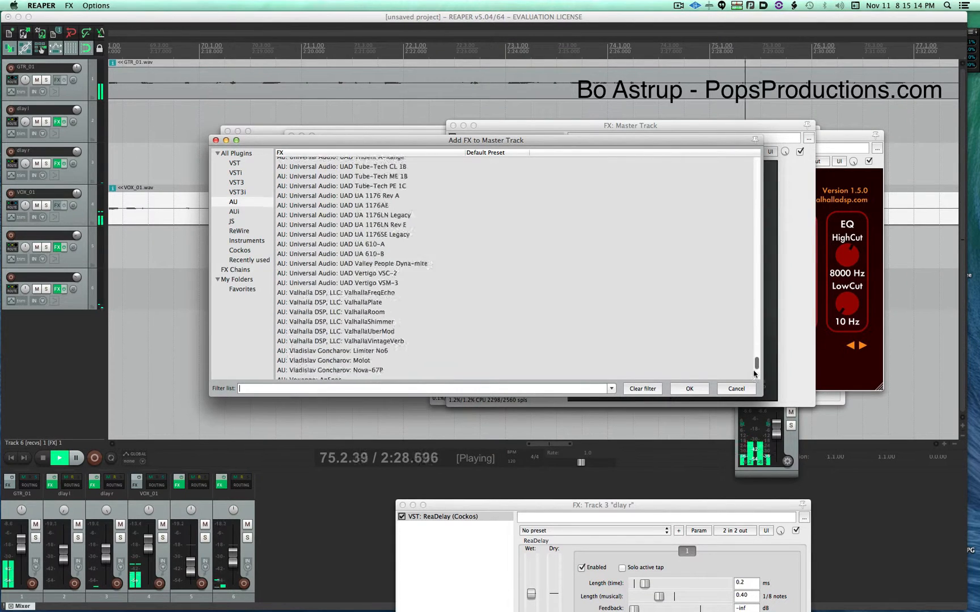
Step: Add the UAD UA 1176 compressor to GTR_01, then stop playback
scroll("down", 3)
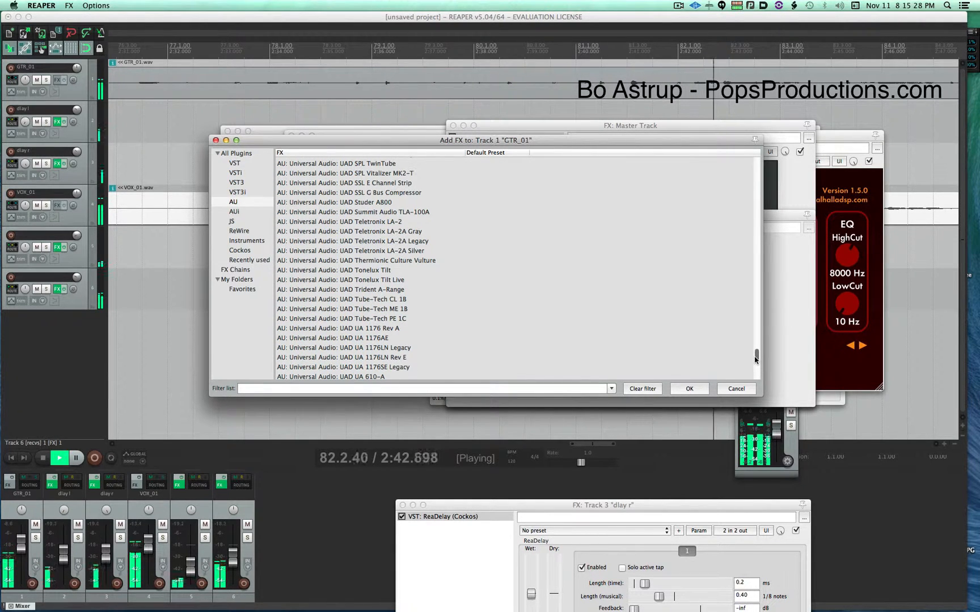
left_click(337, 328)
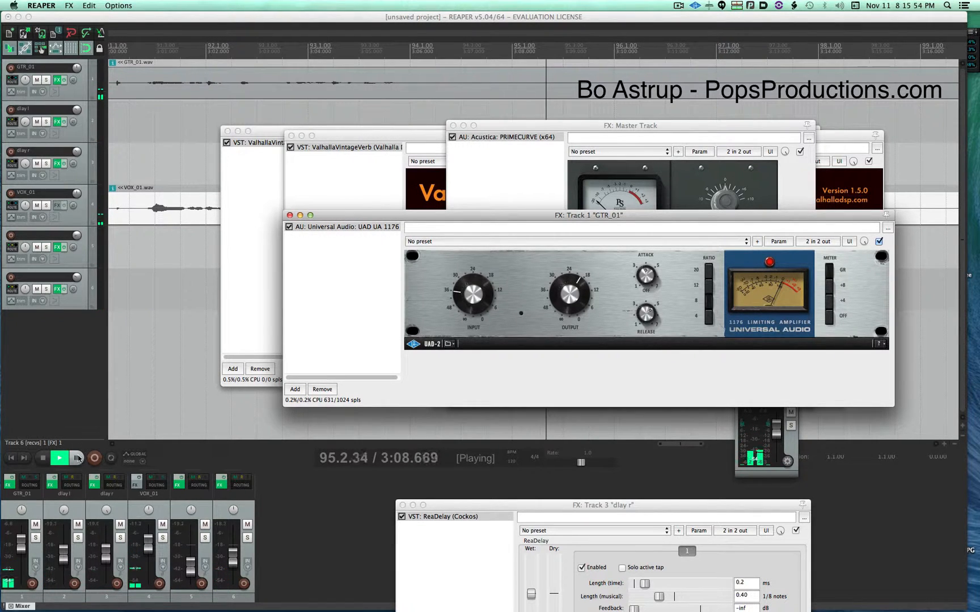
left_click(75, 458)
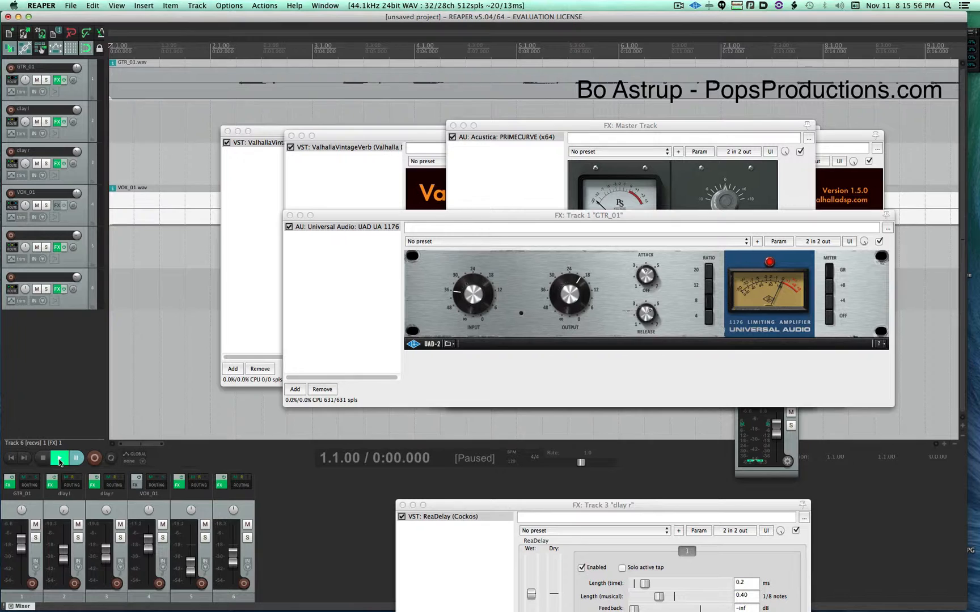
Step: Resume project playback
left_click(59, 458)
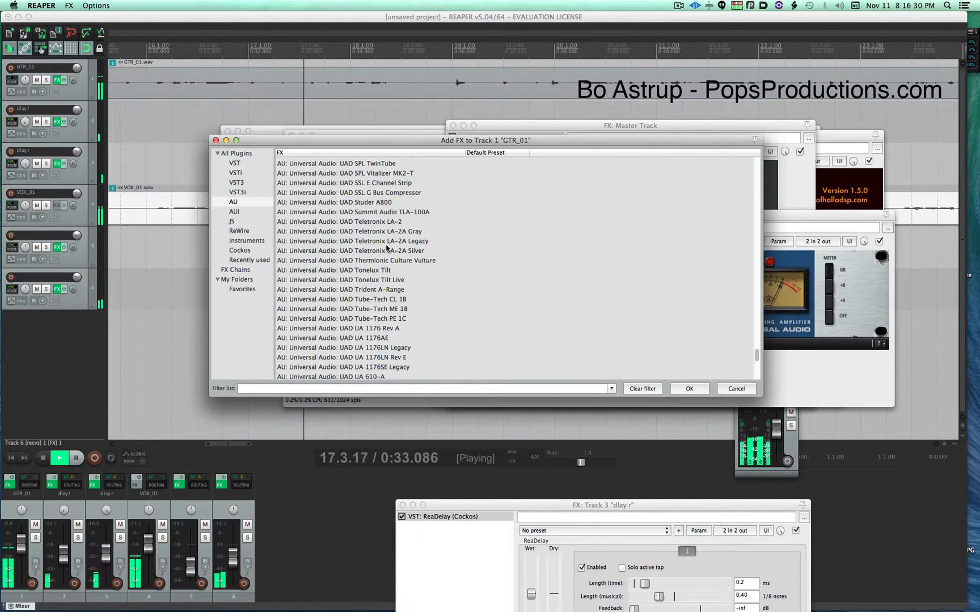
Step: Add UAD Pultec EQP-1A to GTR_01 after the 1176
scroll("down", 3)
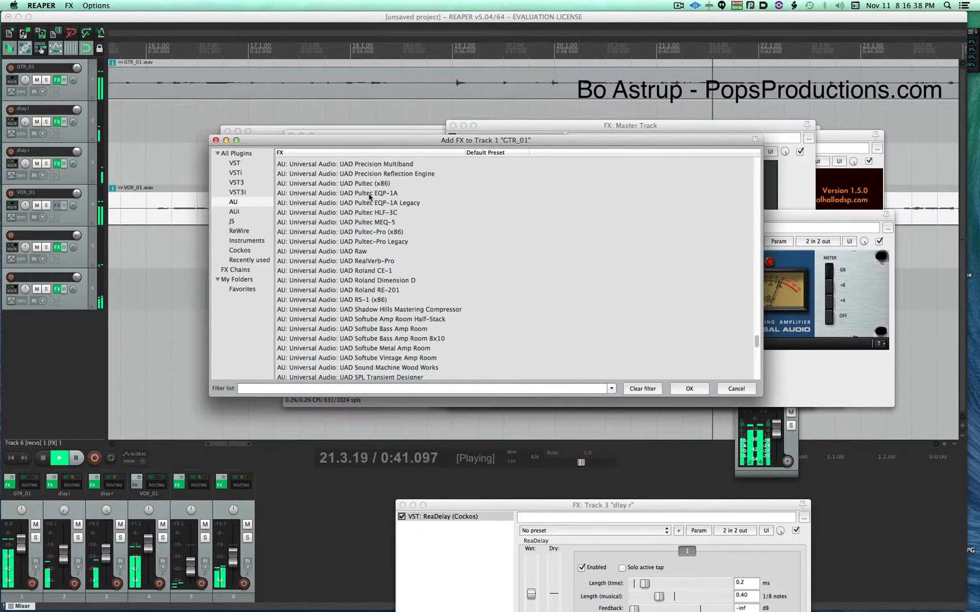
double_click(337, 194)
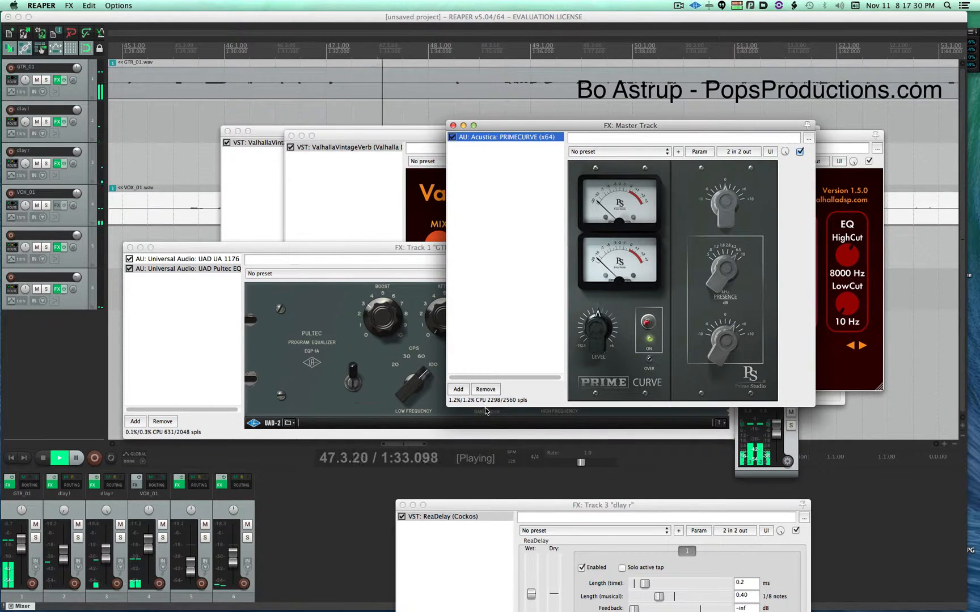
Step: Add Waves Scheps 73 Stereo from the VST3 list to the master chain after PrimeCurve
left_click(458, 389)
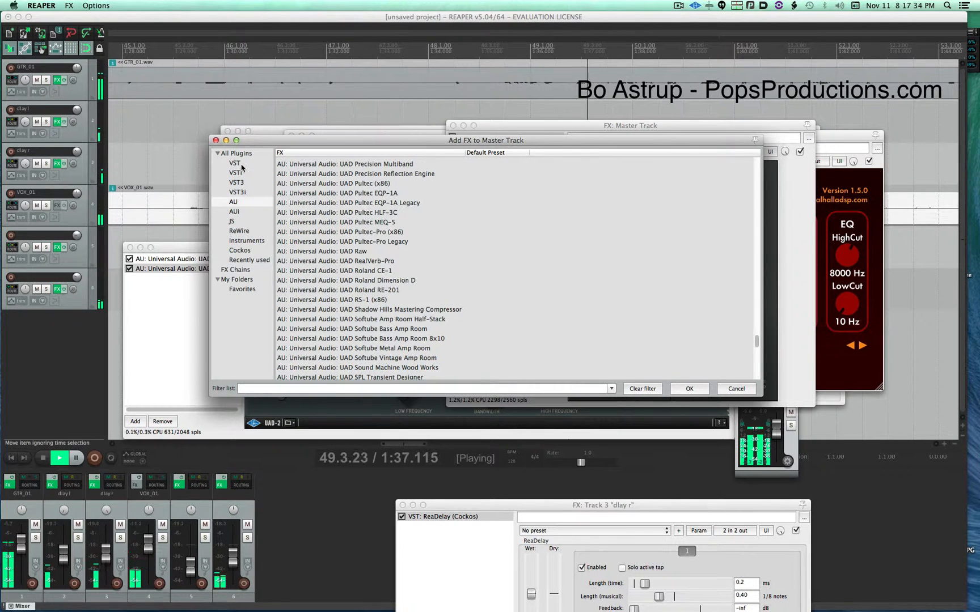
left_click(235, 163)
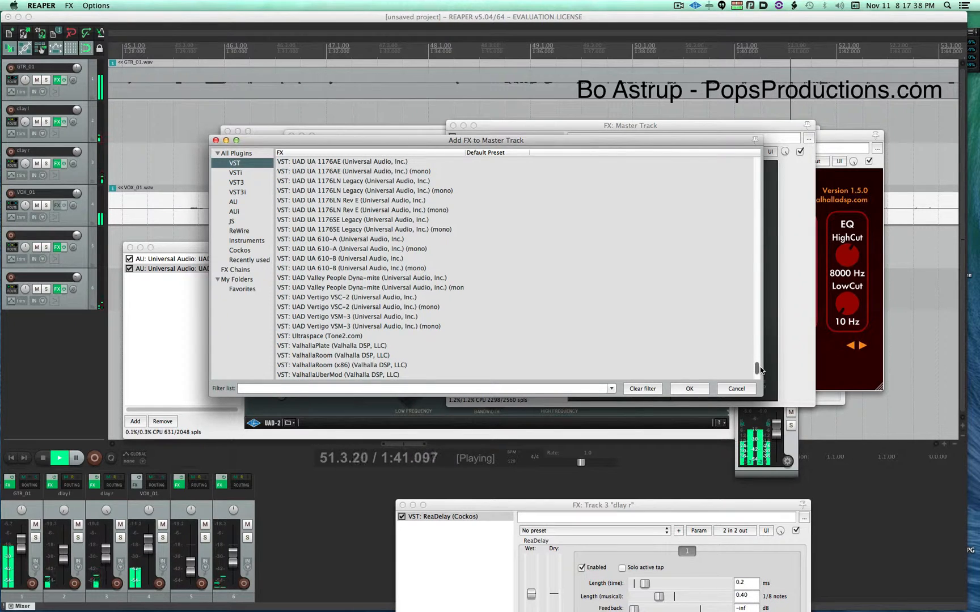
scroll("down", 3)
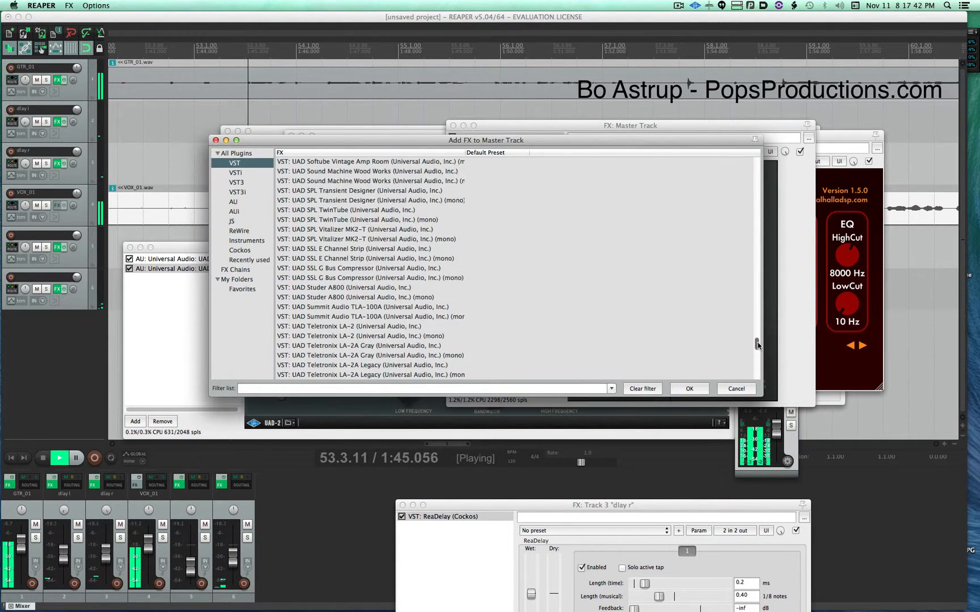
left_click(237, 182)
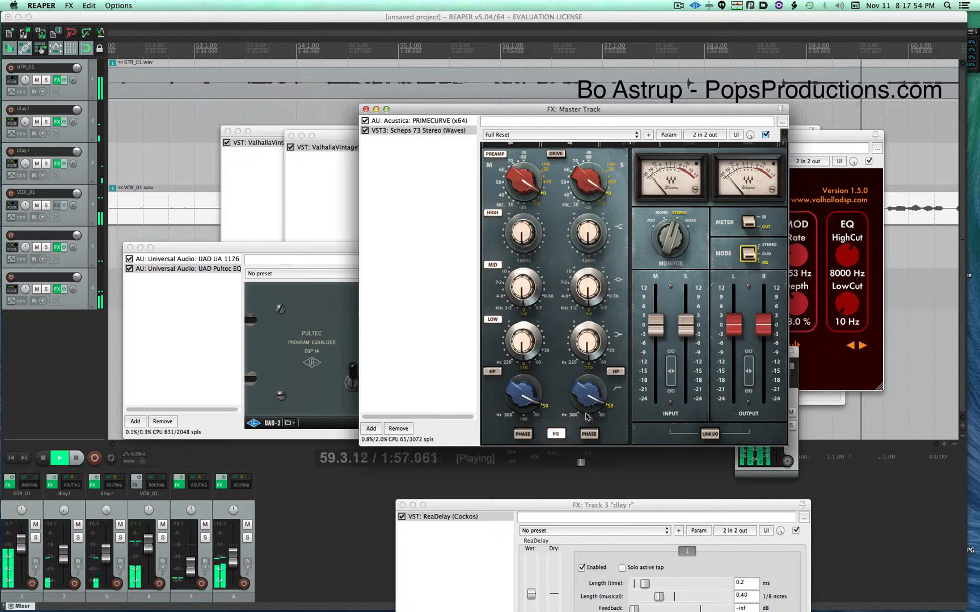
Step: Tweak the side-channel filter knob on the master's Scheps 73
left_click_drag(581, 400, 590, 391)
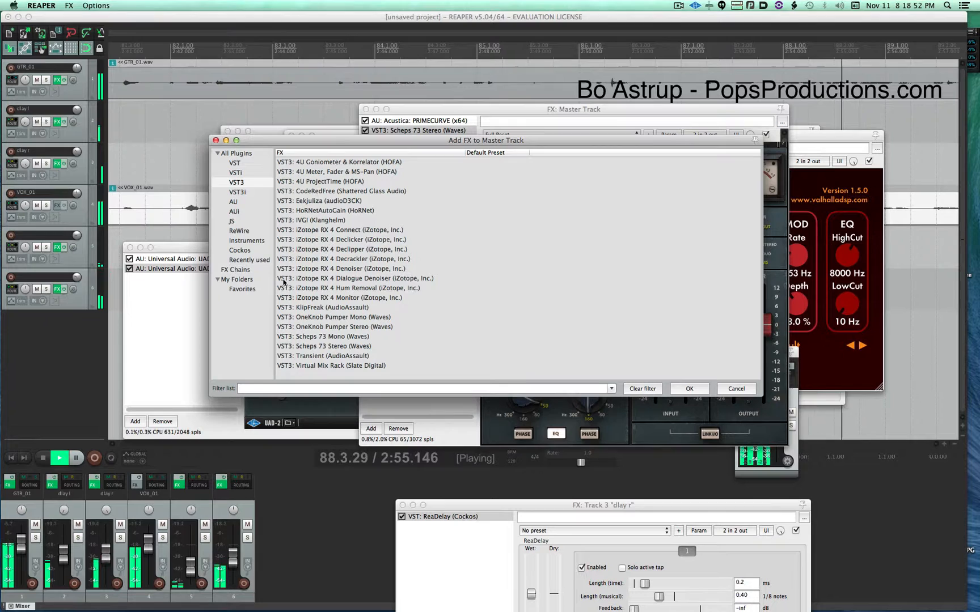
Step: Filter the master plugin list to Audio Units and scroll to MeldaProduction MStereoScope
left_click(233, 201)
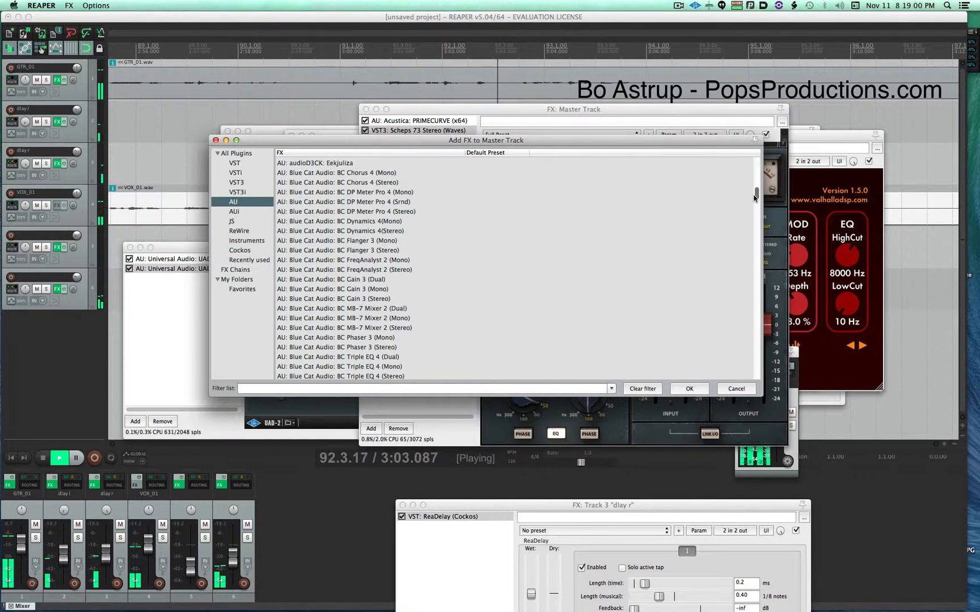
scroll("down", 3)
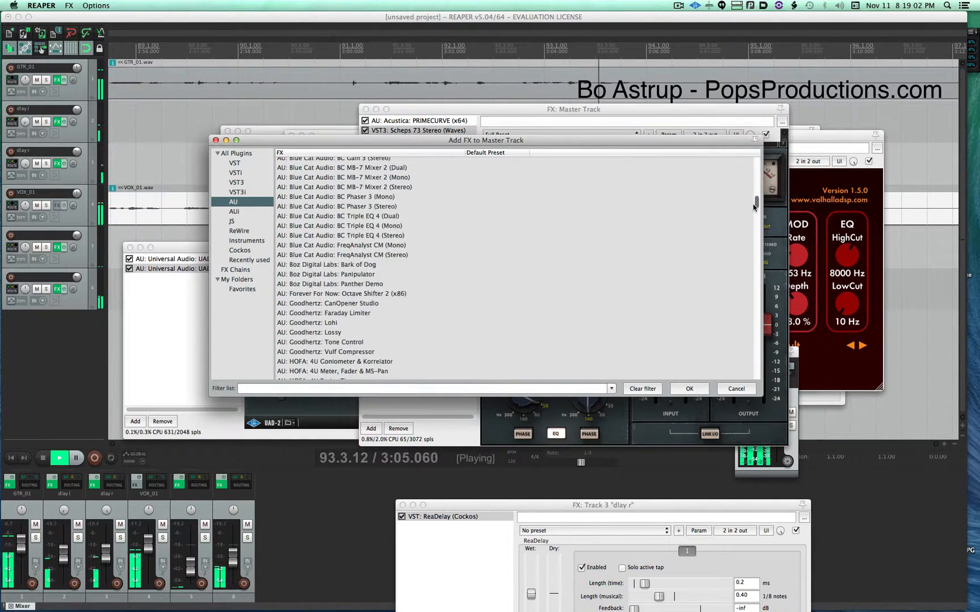
scroll("down", 3)
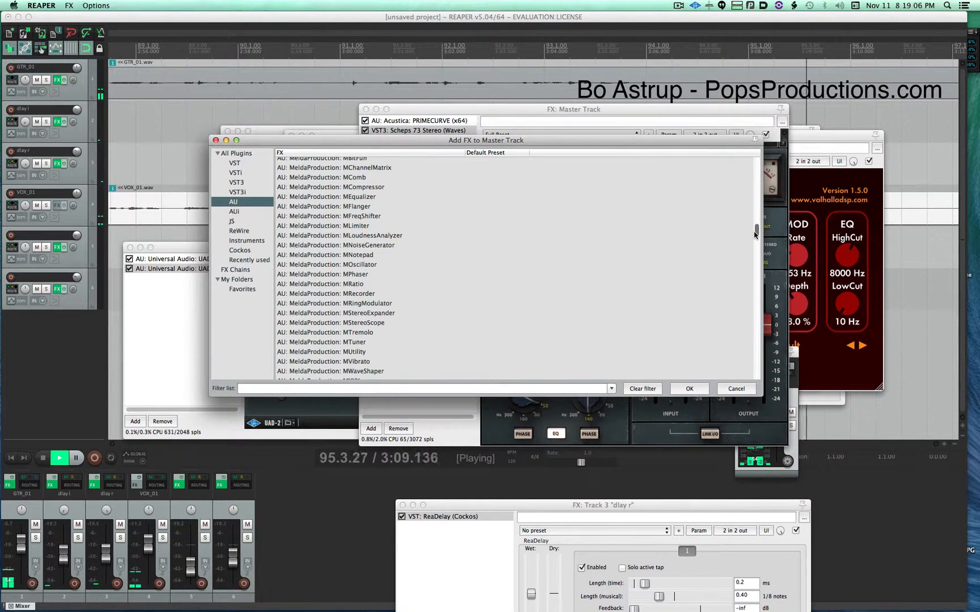
scroll("down", 3)
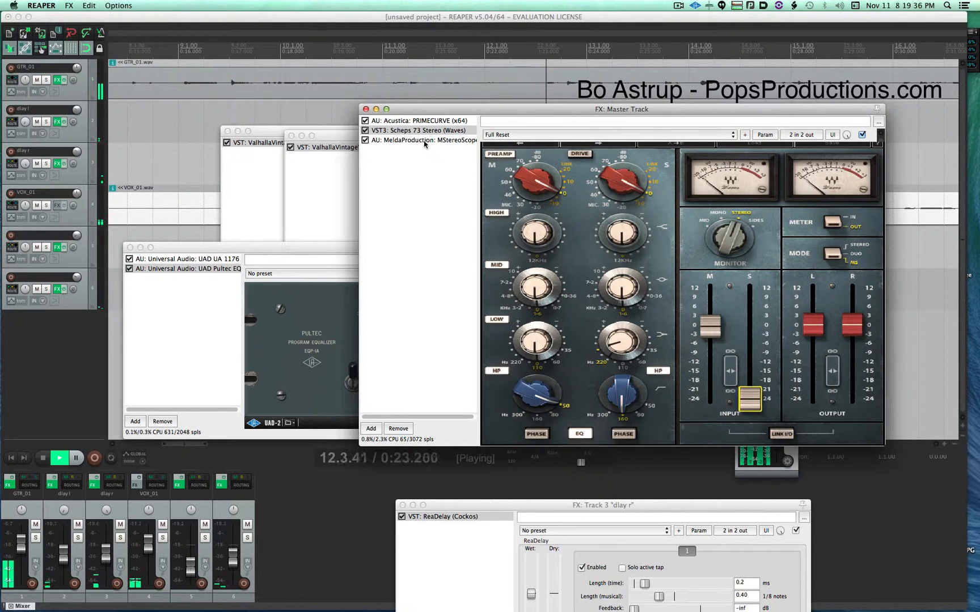
Step: Switch between MStereoScope and Scheps 73 to check the stereo image while rebalancing
left_click(425, 140)
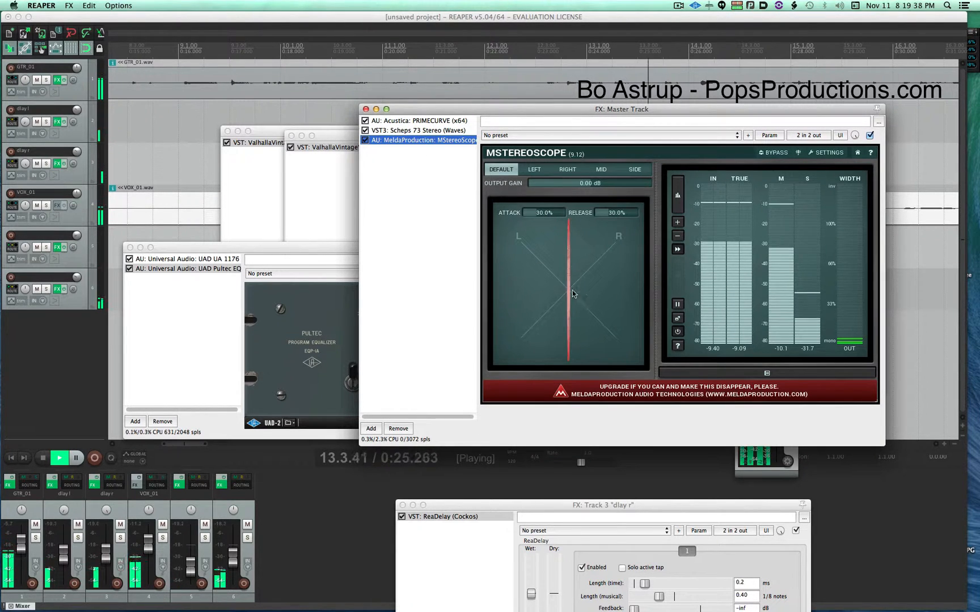
left_click(417, 130)
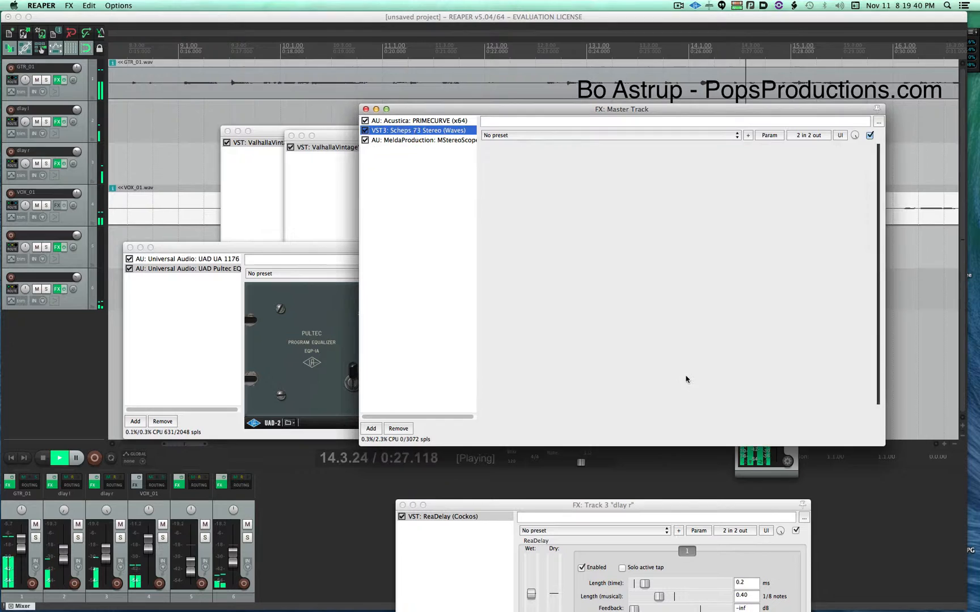
left_click(417, 129)
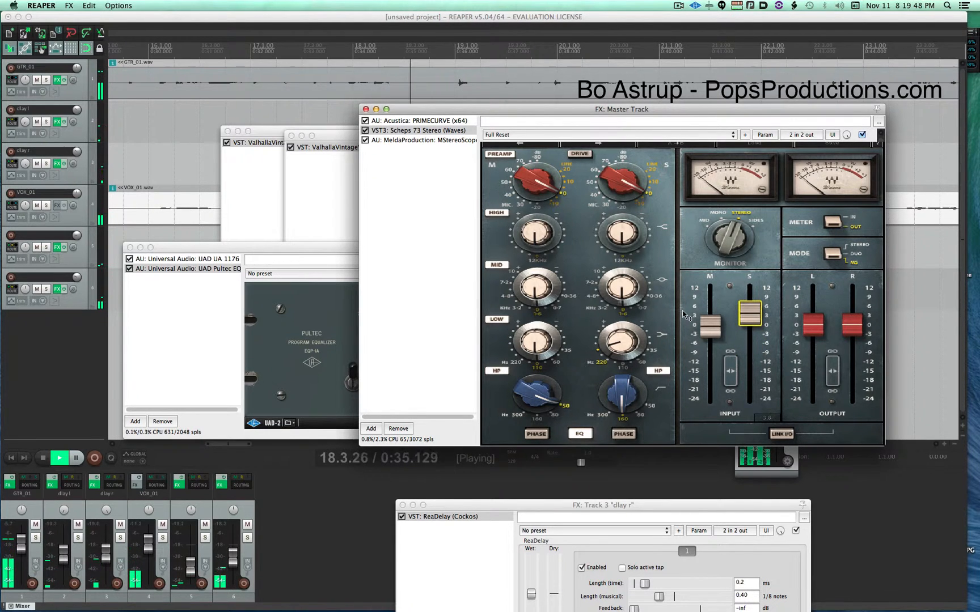
left_click(424, 140)
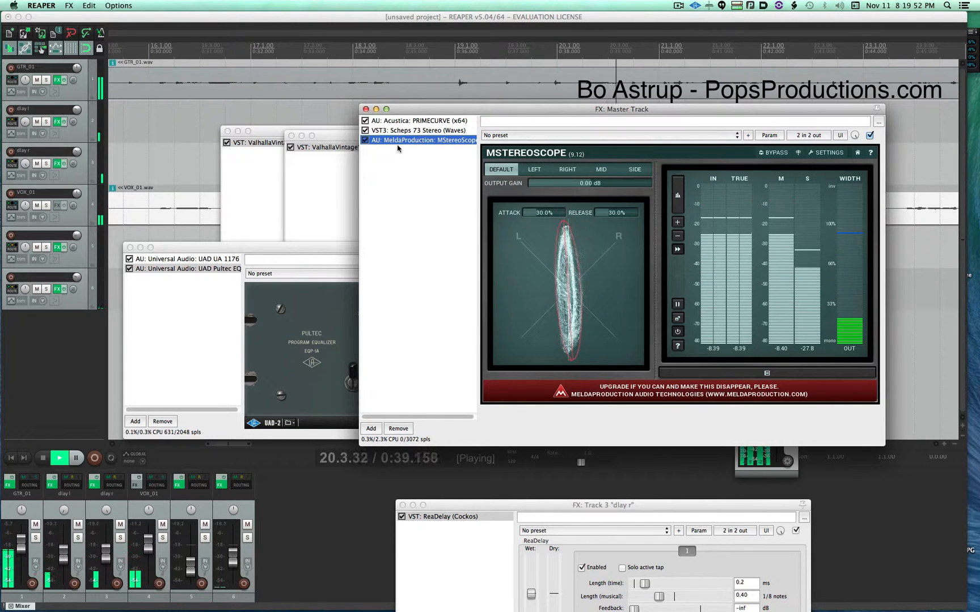
left_click(417, 130)
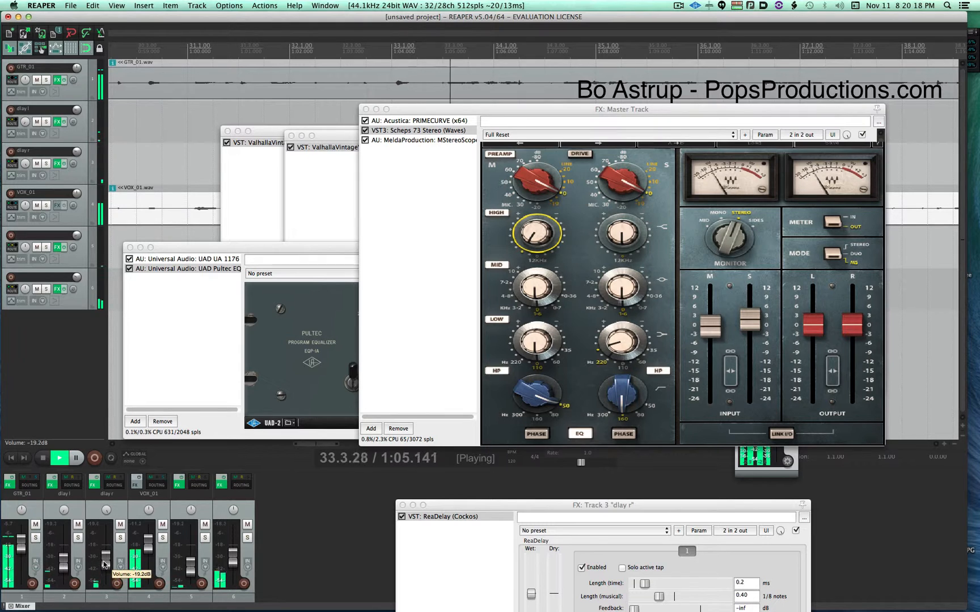
Step: Pull the delay track faders down so dlay r sits near -15.6 dB
left_click_drag(61, 565, 61, 559)
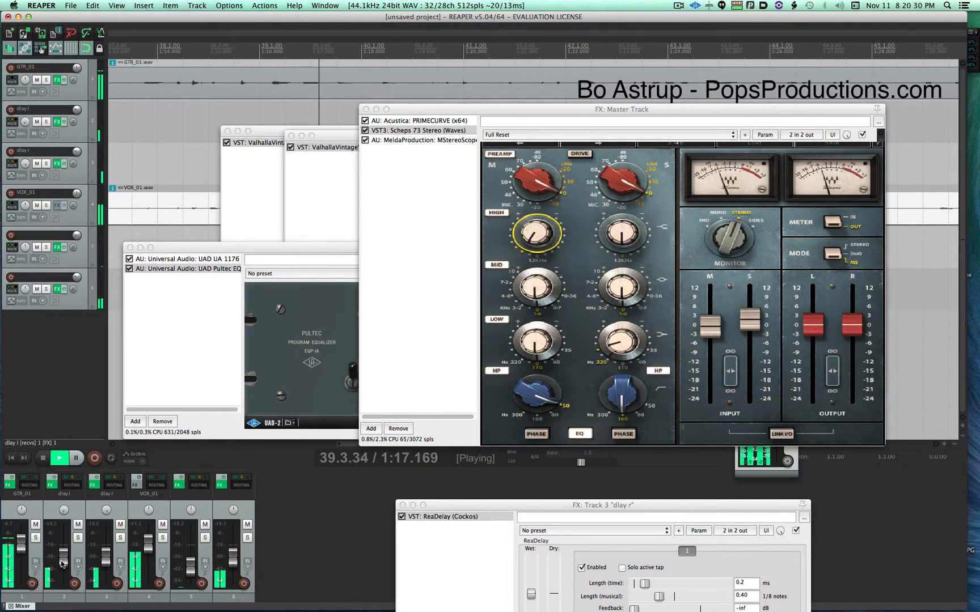
left_click_drag(106, 541, 106, 560)
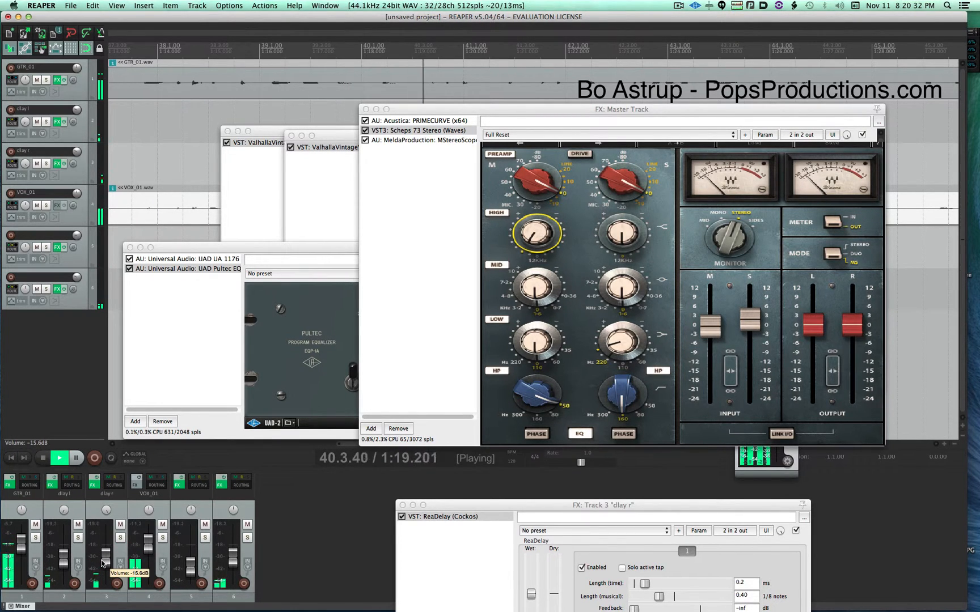